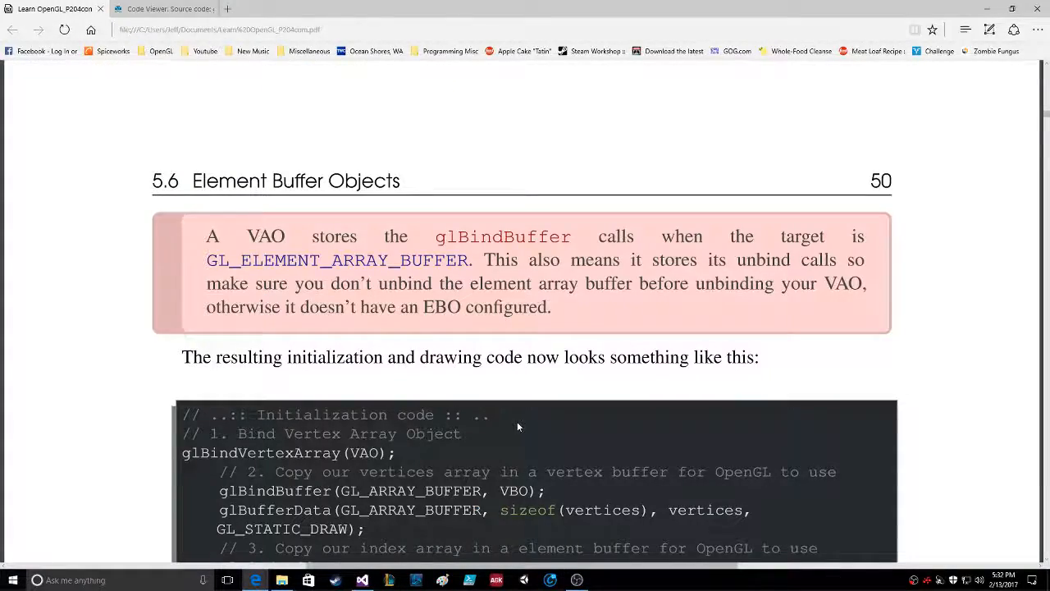
Scroll the Learn OpenGL PDF down past the Element Buffer Objects code to the rectangle screenshots.
{"action": "scroll", "scroll_direction": "down", "scroll_amount": 3}
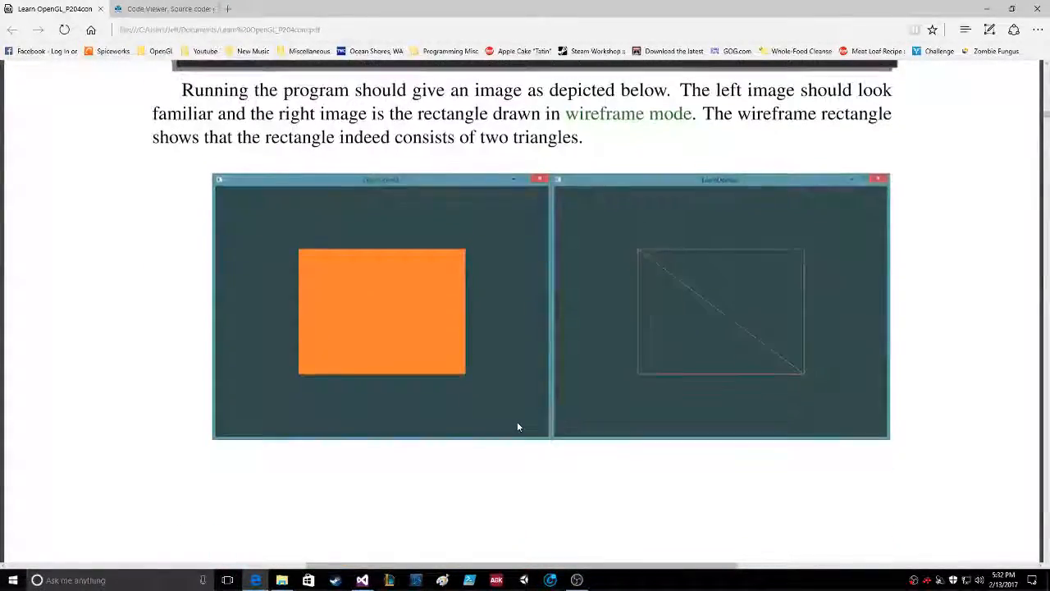
{"action": "scroll", "scroll_direction": "down", "scroll_amount": 3}
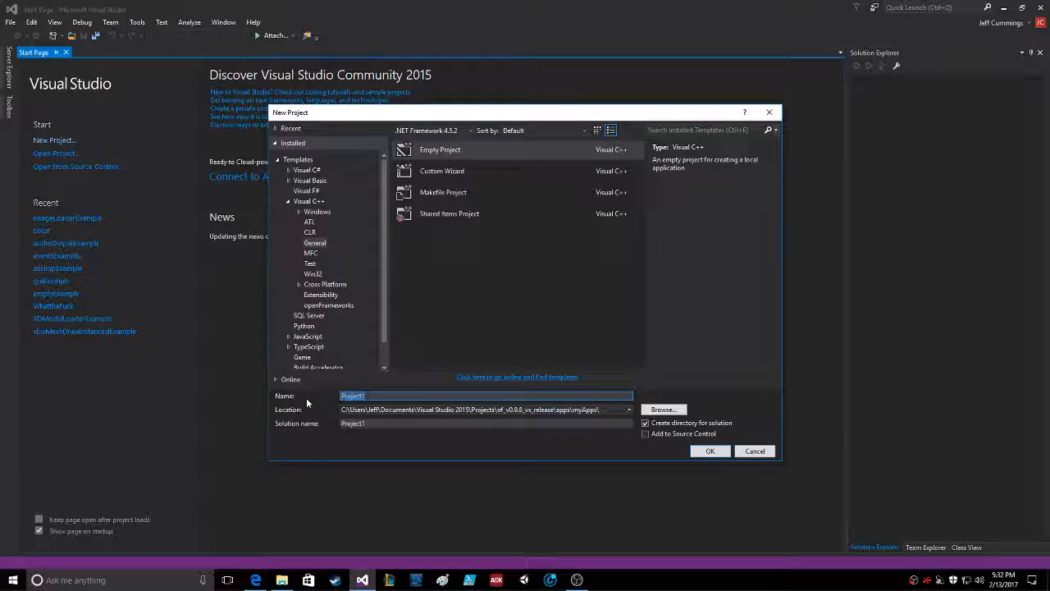
Create a new empty Visual C++ project named Points1.
{"action": "type", "text": "p"}
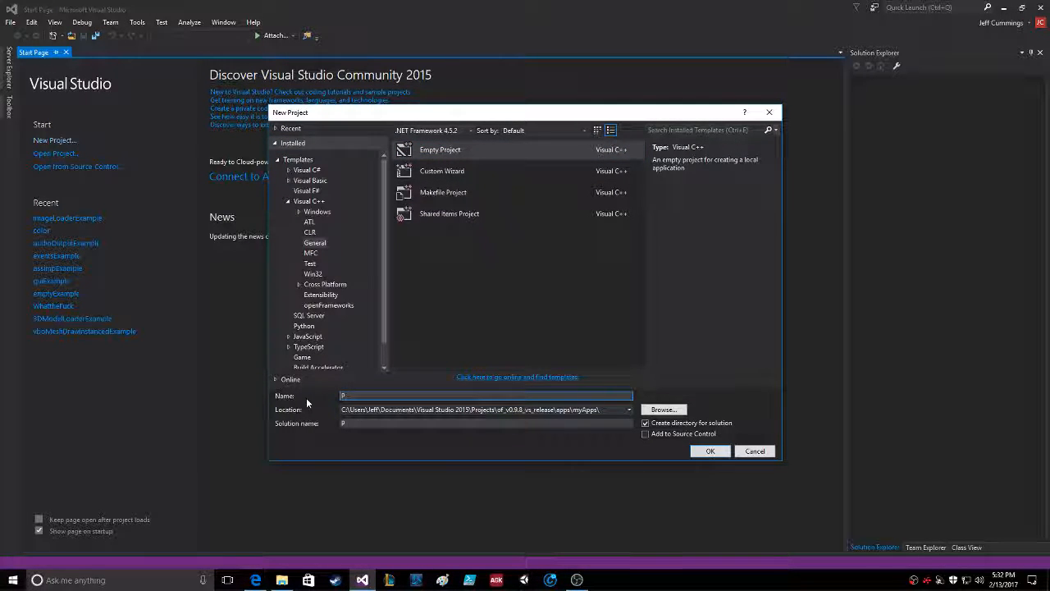
{"action": "type", "text": "Points1"}
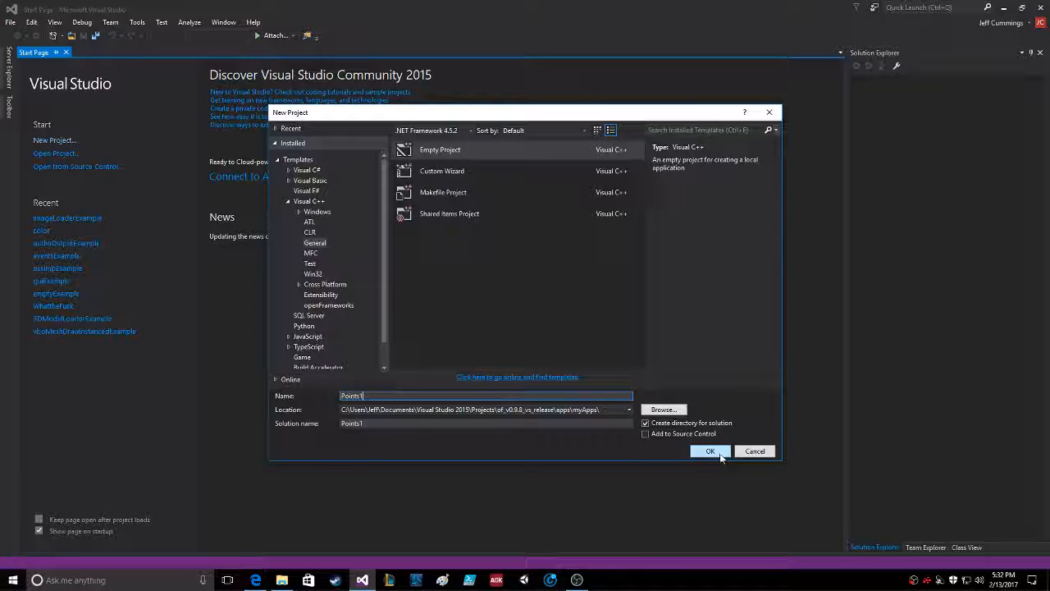
{"action": "left_click", "coordinate": [709, 450]}
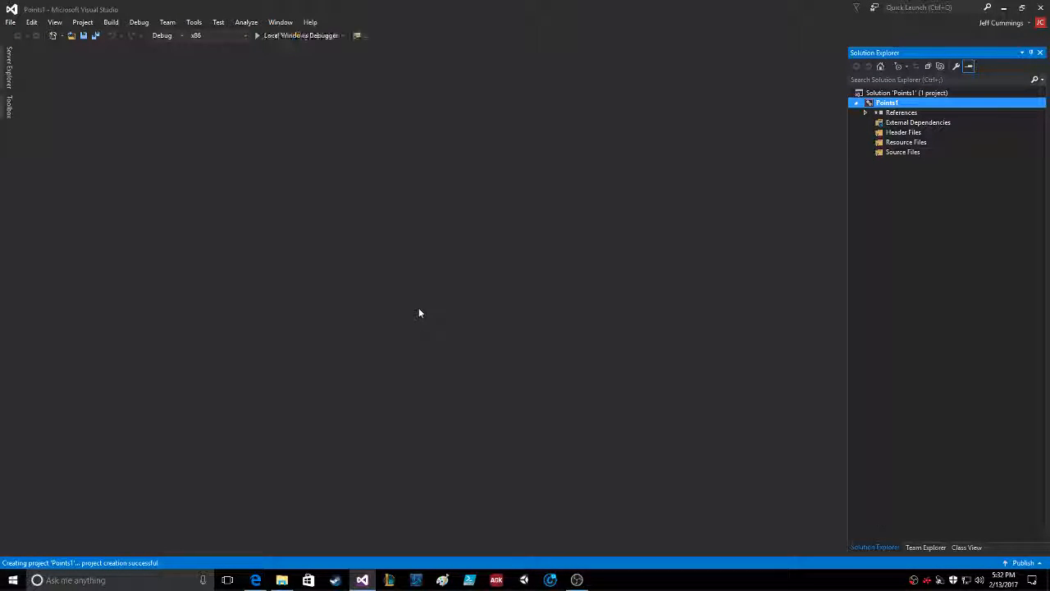
{"action": "mouse_move", "coordinate": [886, 167]}
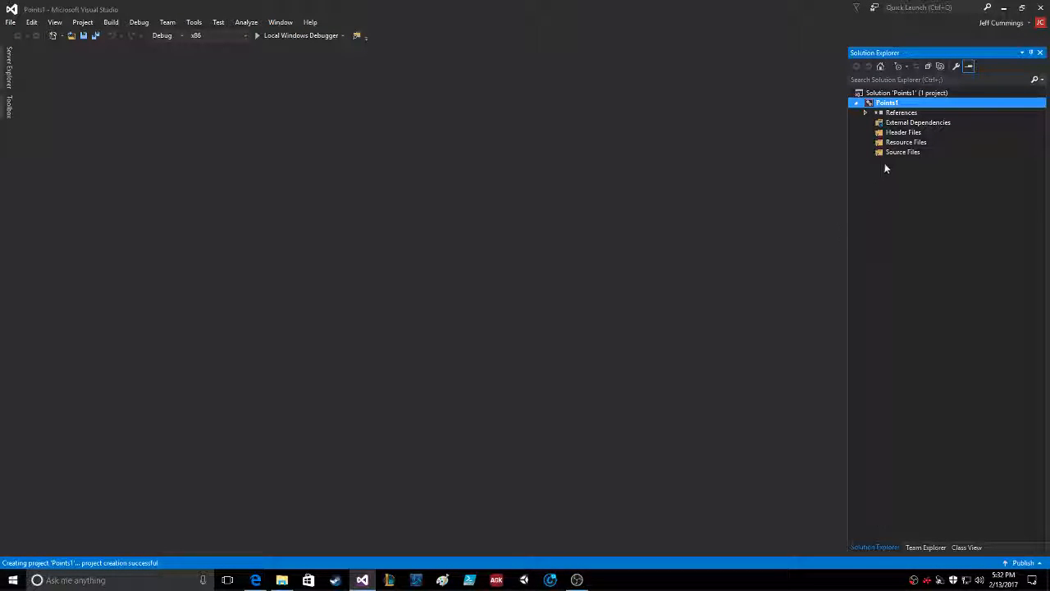
Add a new main.cpp source file to the Source Files folder of Points1.
{"action": "right_click", "coordinate": [903, 151]}
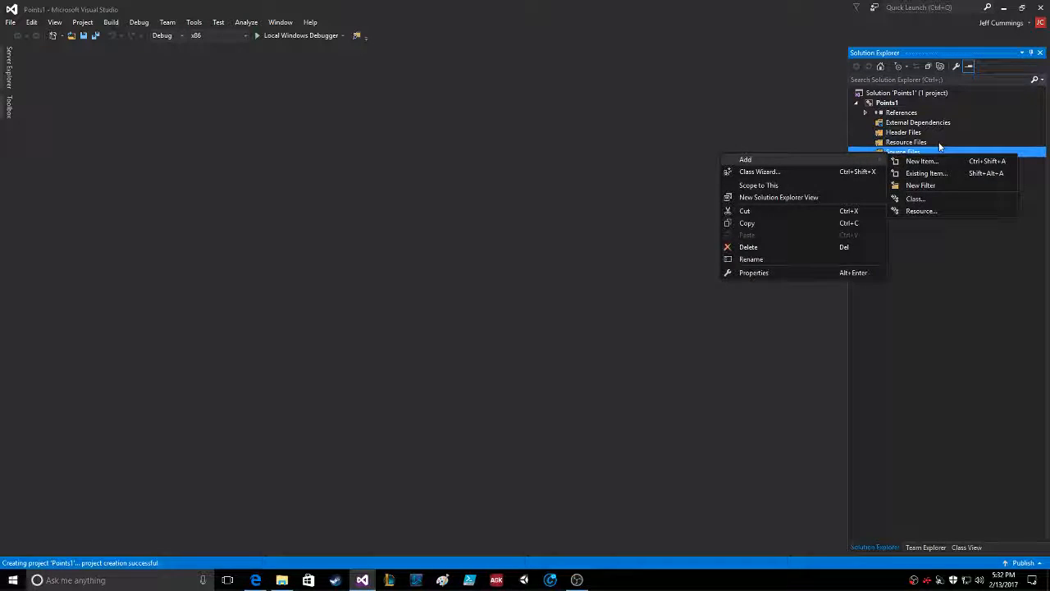
{"action": "left_click", "coordinate": [922, 161]}
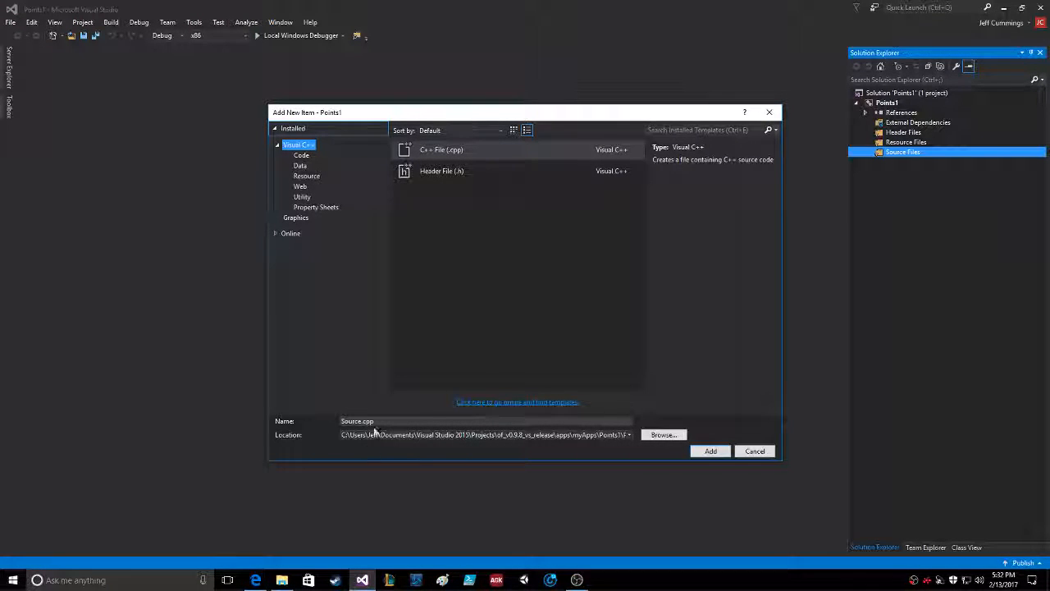
{"action": "type", "text": "main.cpp"}
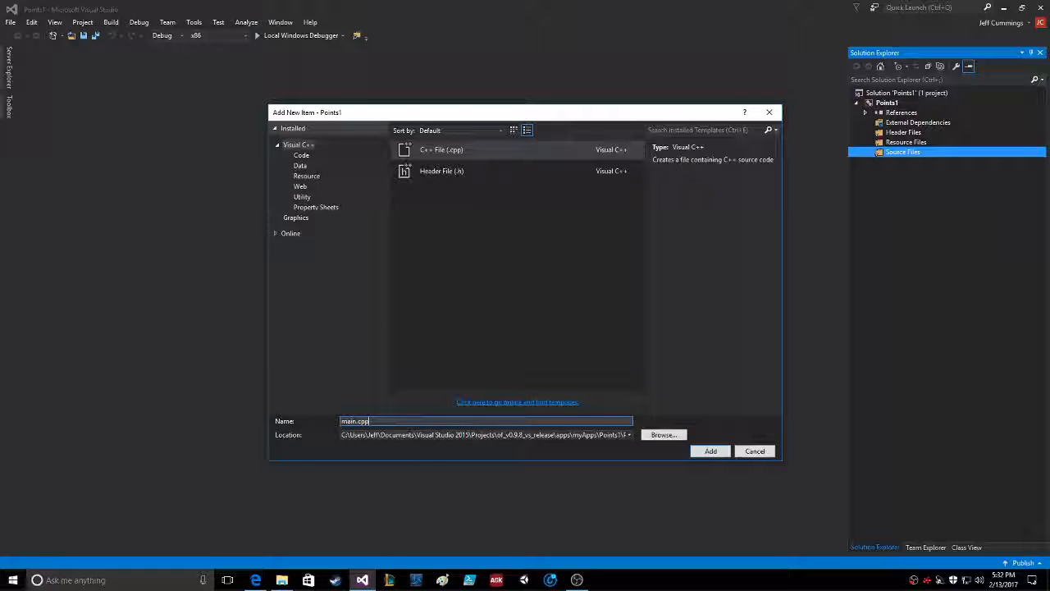
{"action": "left_click", "coordinate": [709, 449]}
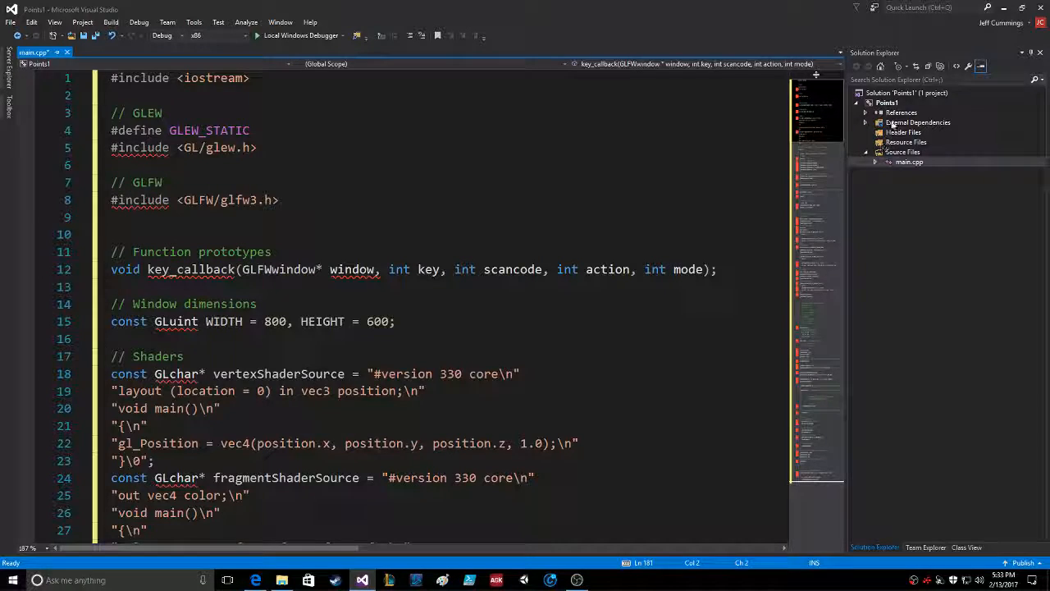
Show the Points1 property pages at VC++ Directories for the Release configuration.
{"action": "right_click", "coordinate": [888, 91]}
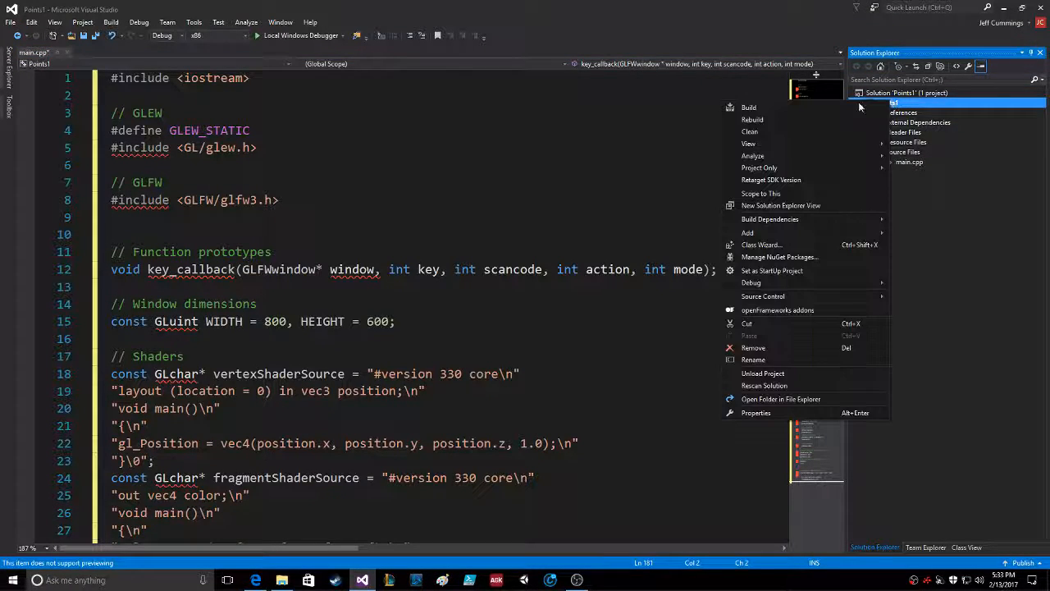
{"action": "left_click", "coordinate": [755, 414]}
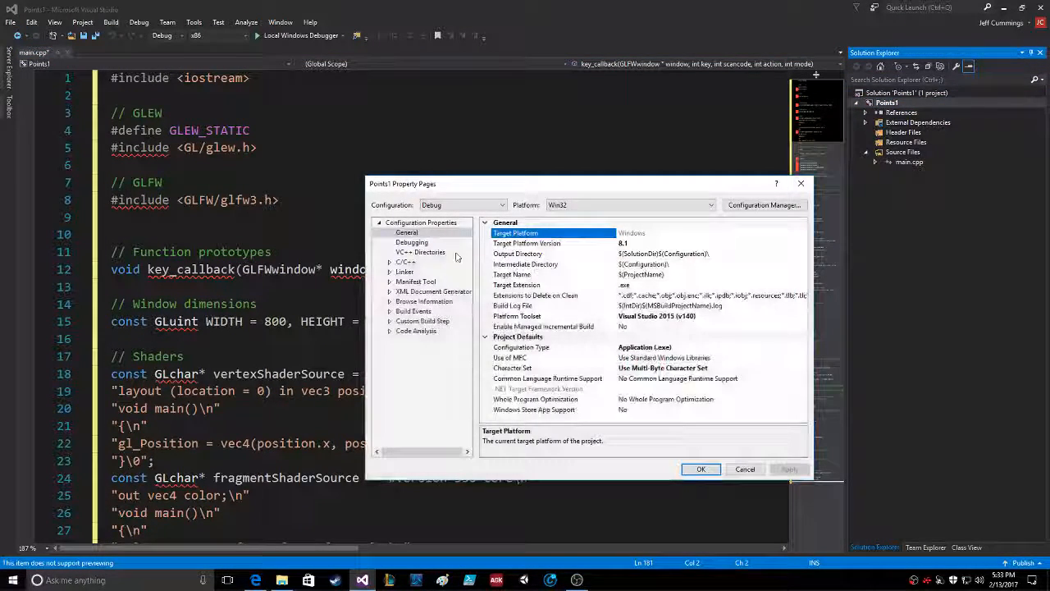
{"action": "left_click", "coordinate": [420, 253]}
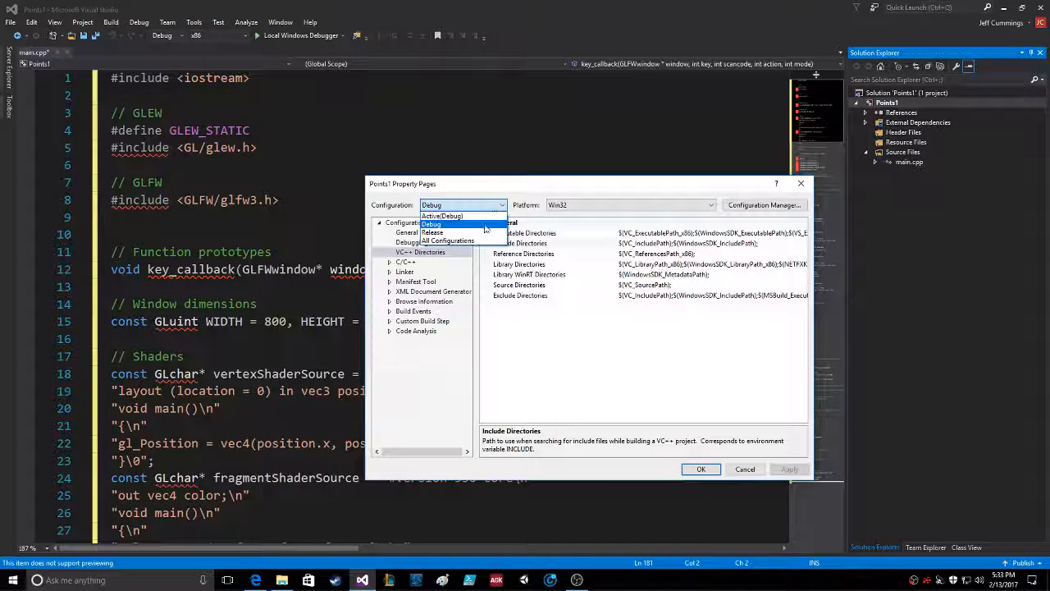
{"action": "left_click", "coordinate": [433, 233]}
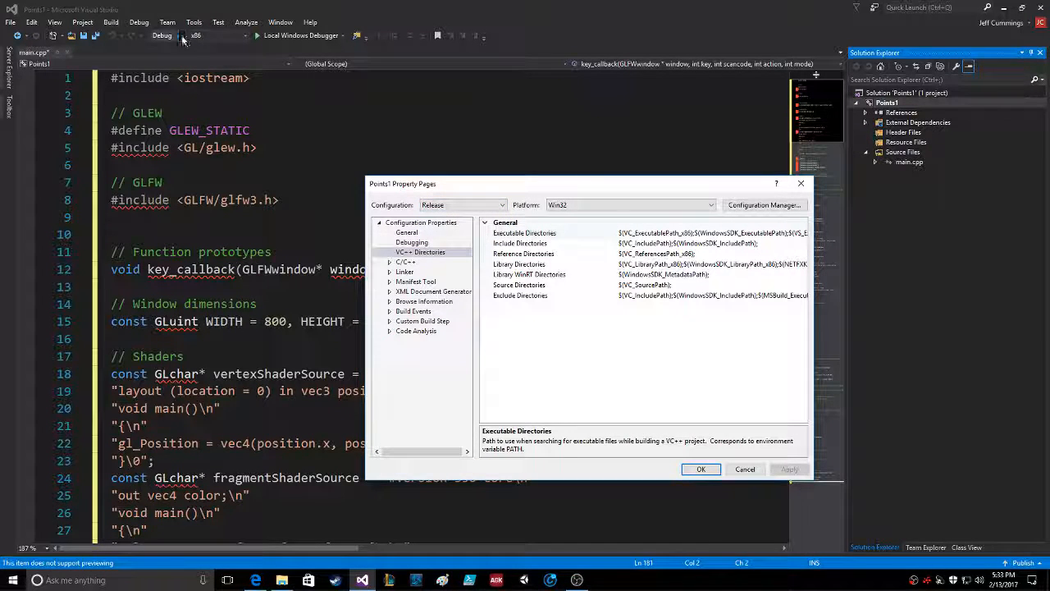
Start editing the Include Directories entry of the VC++ Directories page.
{"action": "left_click", "coordinate": [525, 233]}
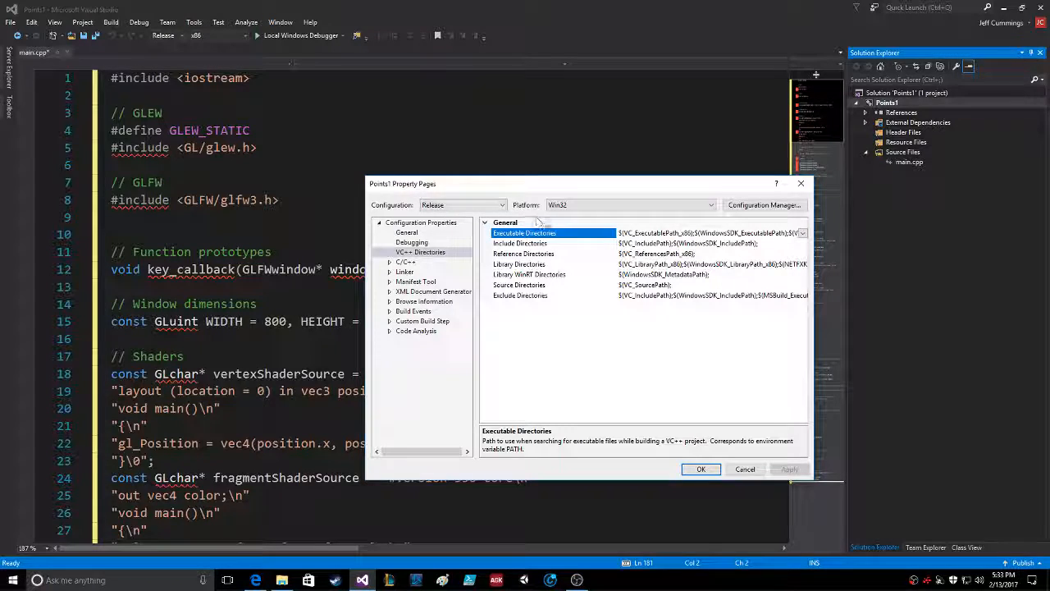
{"action": "left_click", "coordinate": [519, 243]}
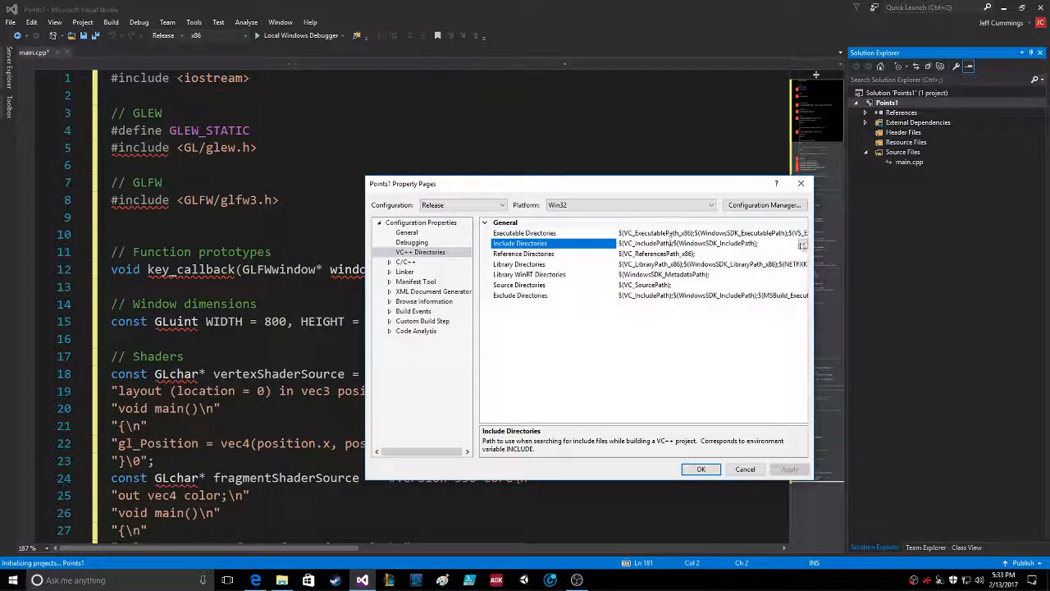
{"action": "left_click", "coordinate": [802, 243]}
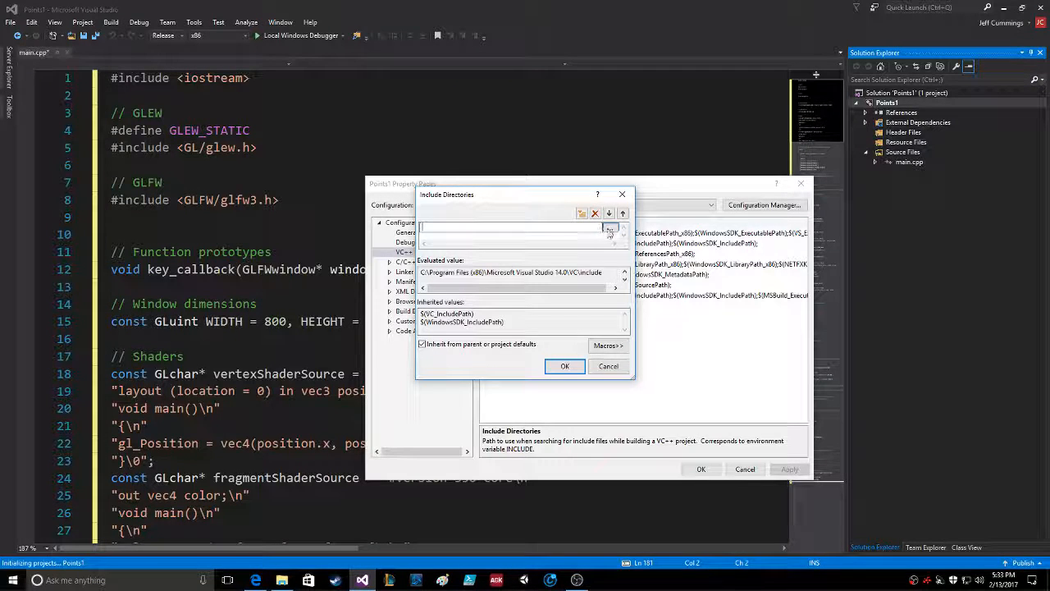
Add the Projects\OpenGL_Lib_Inc folder to the Release include directories and confirm the list.
{"action": "left_click", "coordinate": [610, 230]}
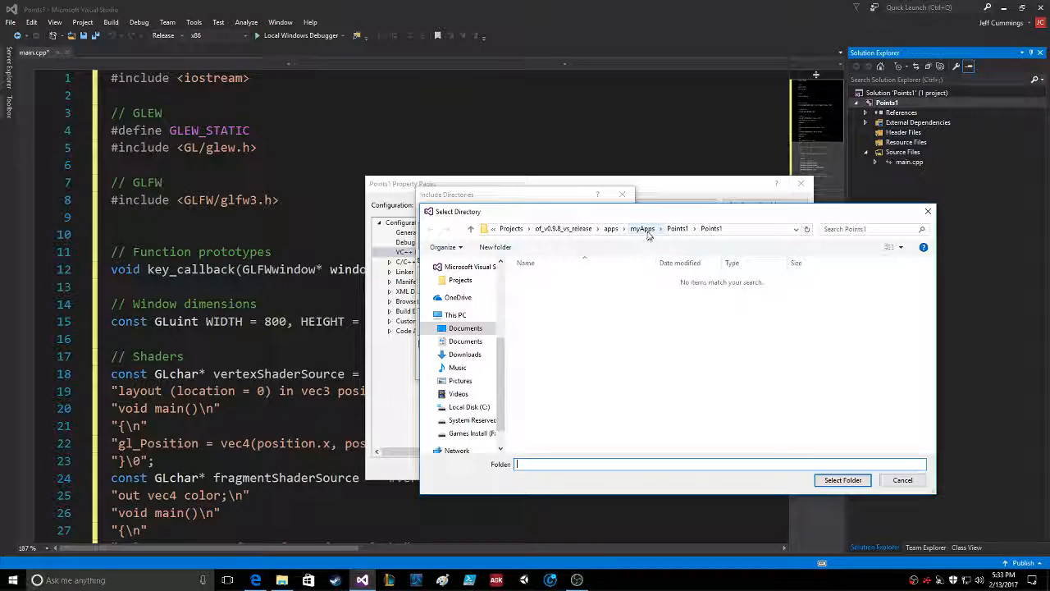
{"action": "left_click", "coordinate": [466, 328]}
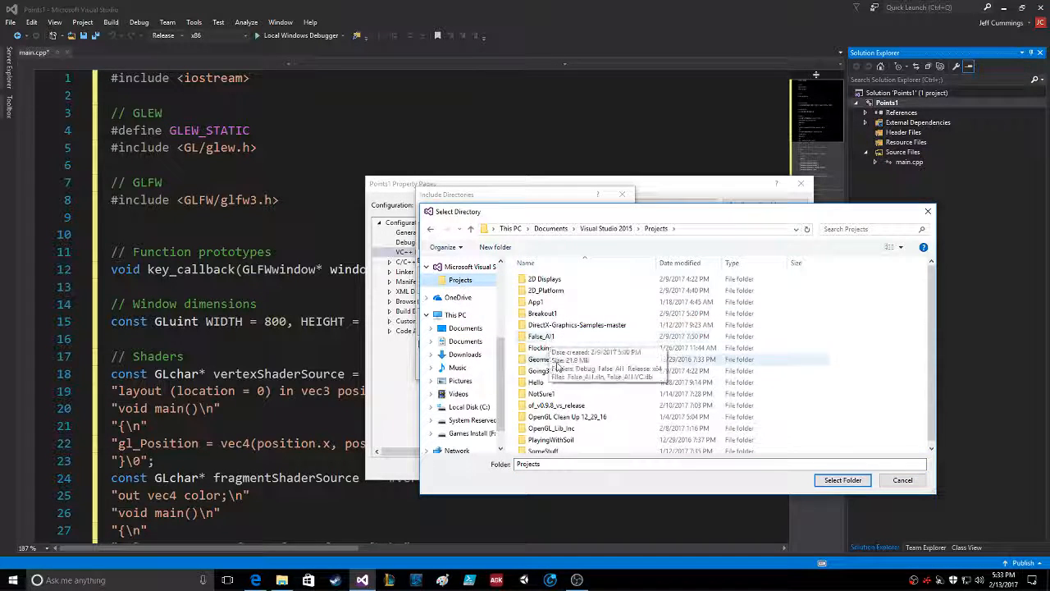
{"action": "left_click", "coordinate": [551, 426]}
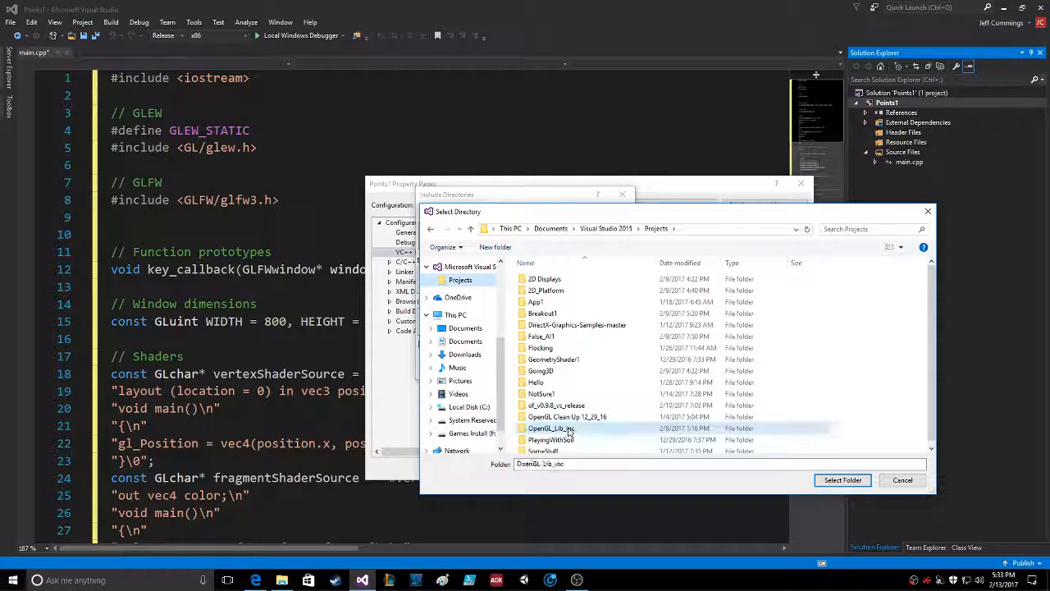
{"action": "double_click", "coordinate": [552, 427]}
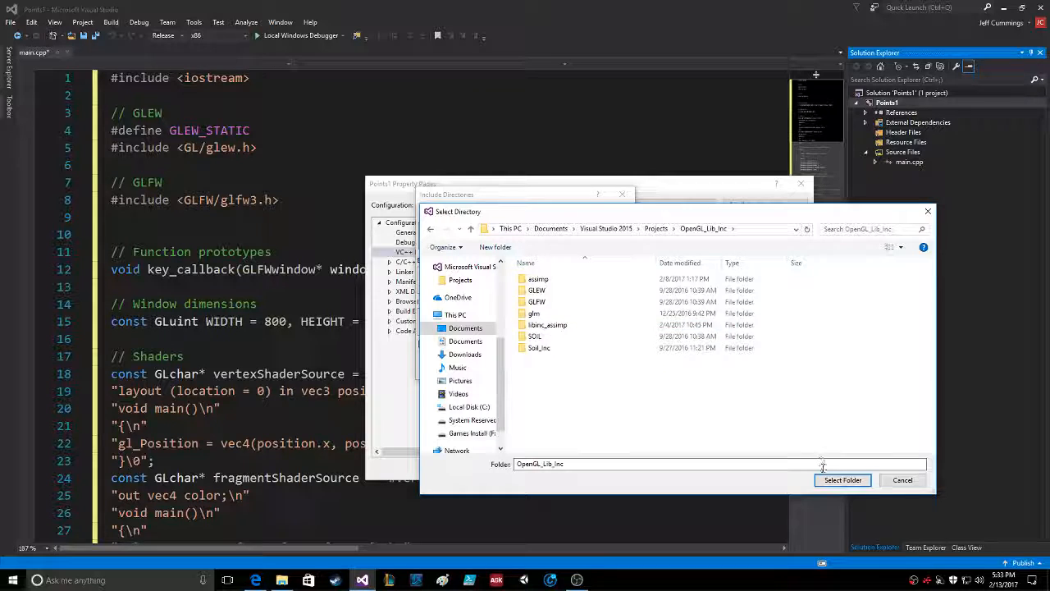
{"action": "left_click", "coordinate": [841, 479]}
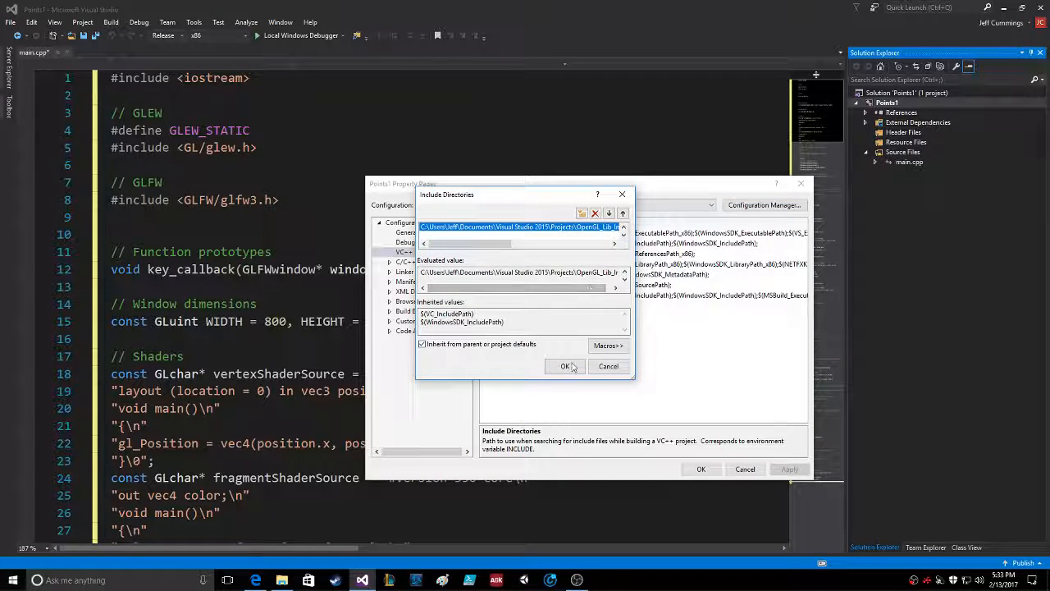
{"action": "left_click", "coordinate": [564, 366]}
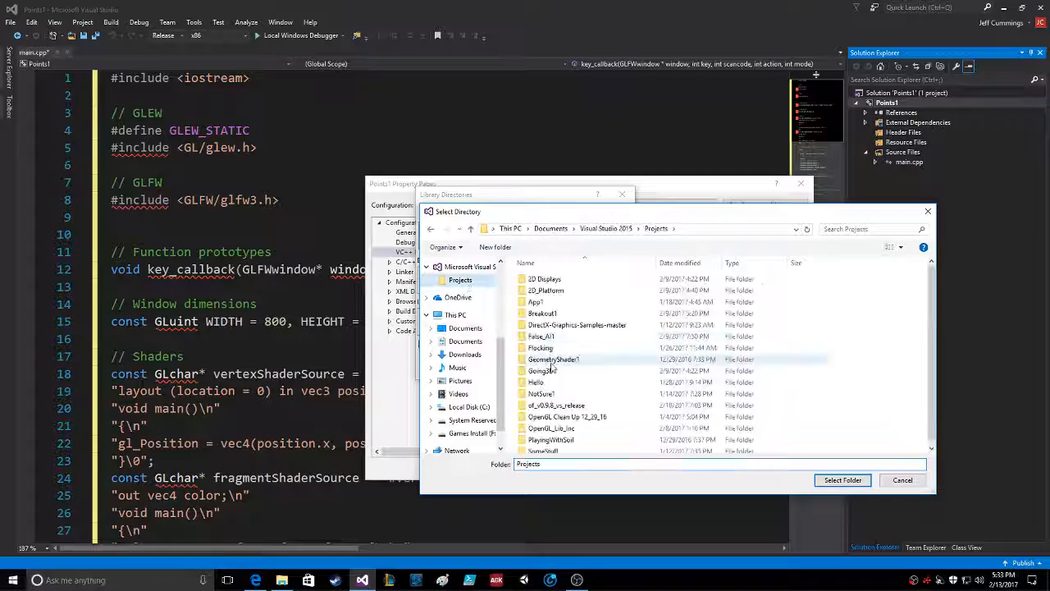
Add OpenGL_Lib_Inc as a library directory and accept the library directories list.
{"action": "left_click", "coordinate": [840, 479]}
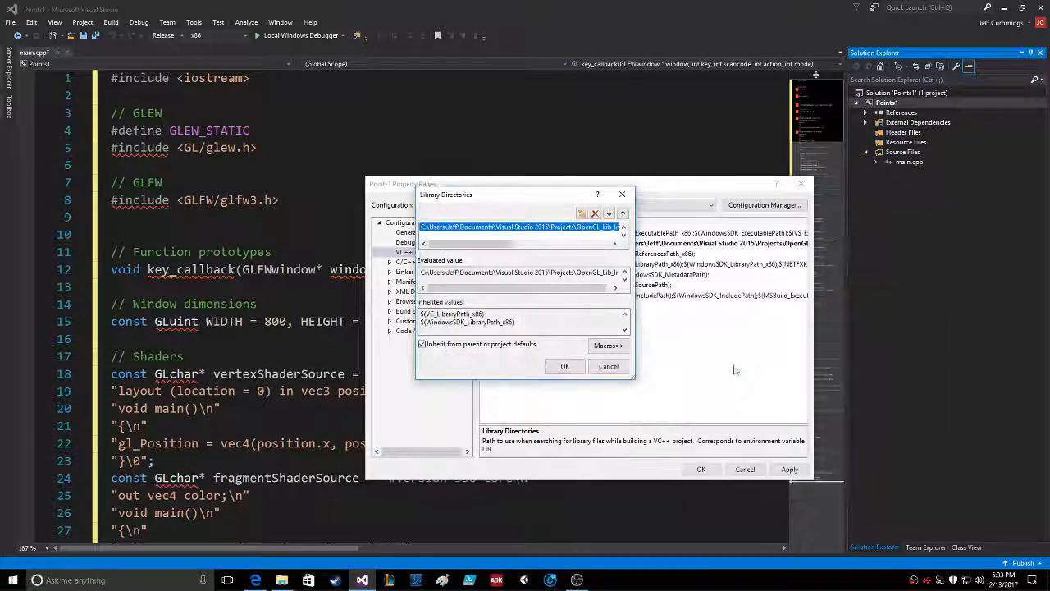
{"action": "left_click", "coordinate": [564, 366]}
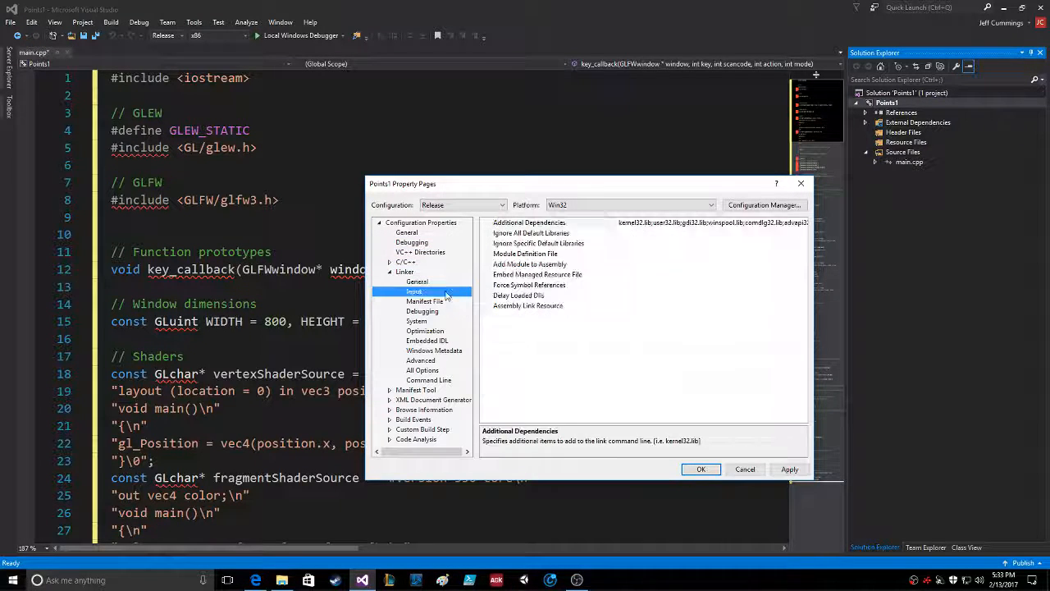
Add glfw3.lib, libglew32.lib and soil.lib to the linker's Additional Dependencies under opengl32.lib.
{"action": "left_click", "coordinate": [575, 223]}
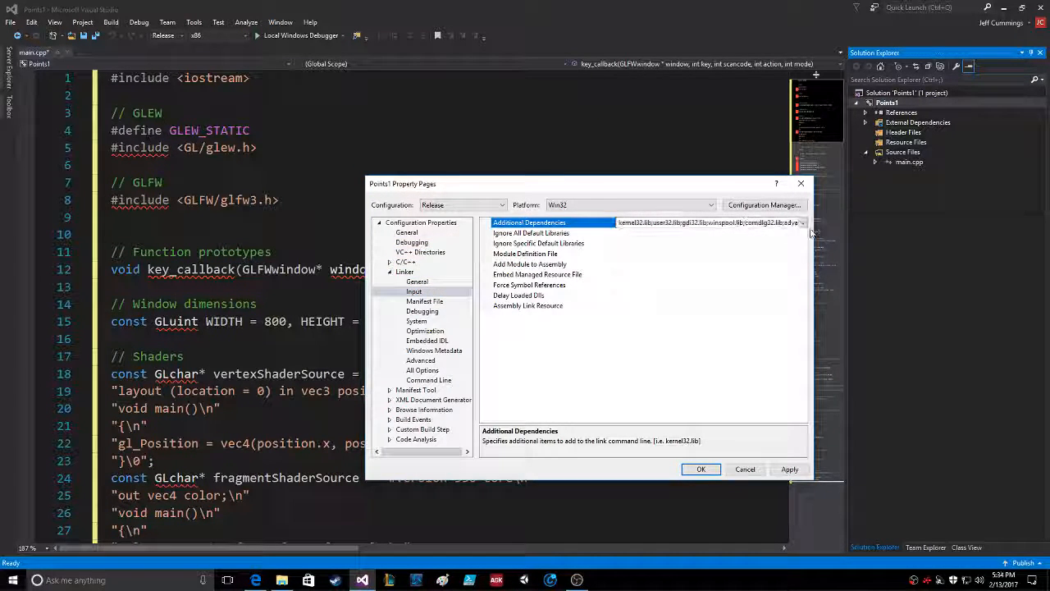
{"action": "left_click", "coordinate": [802, 223]}
{"action": "type", "text": "opengl32.lib"}
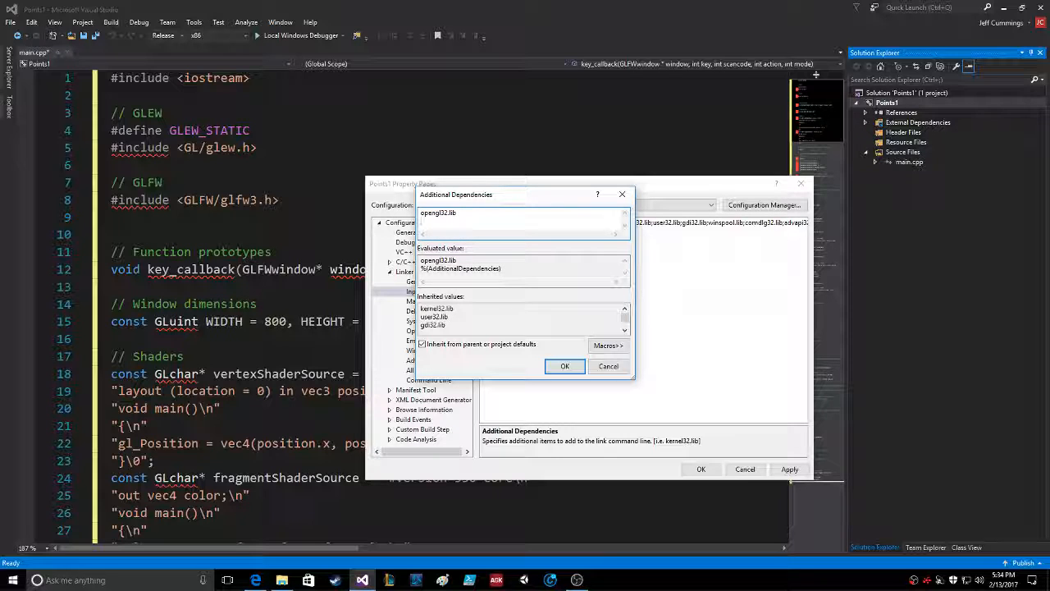
{"action": "type", "text": "glfw3."}
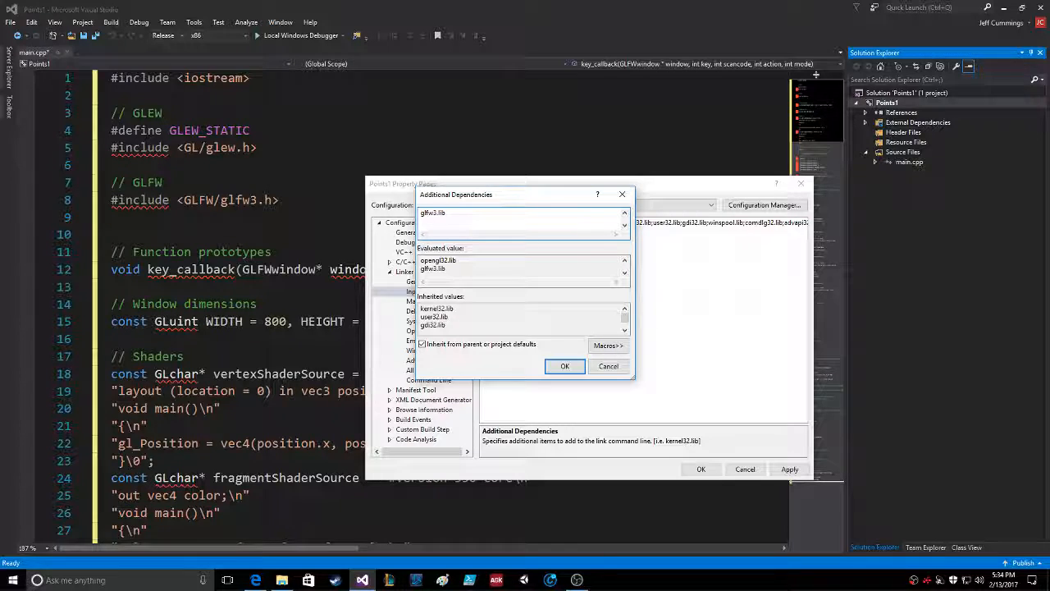
{"action": "type", "text": "libglew32.lib"}
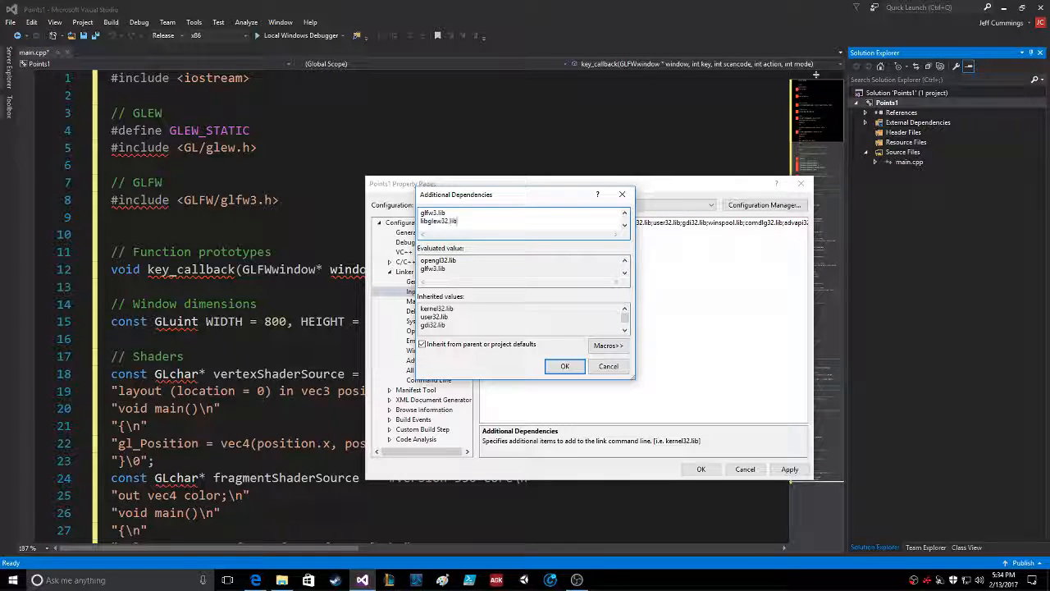
{"action": "type", "text": "soil.lib"}
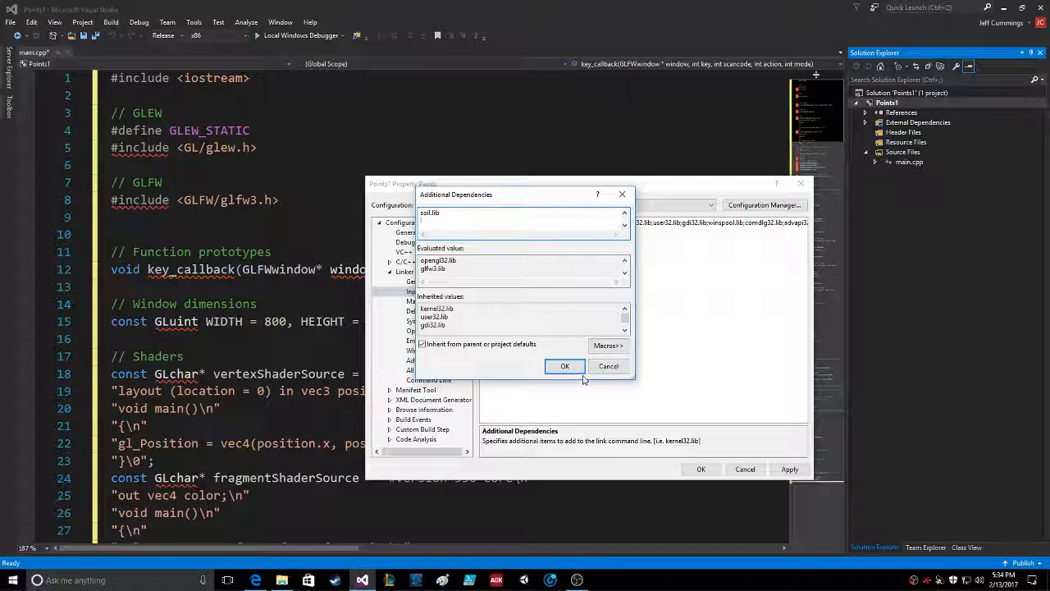
{"action": "left_click", "coordinate": [565, 366]}
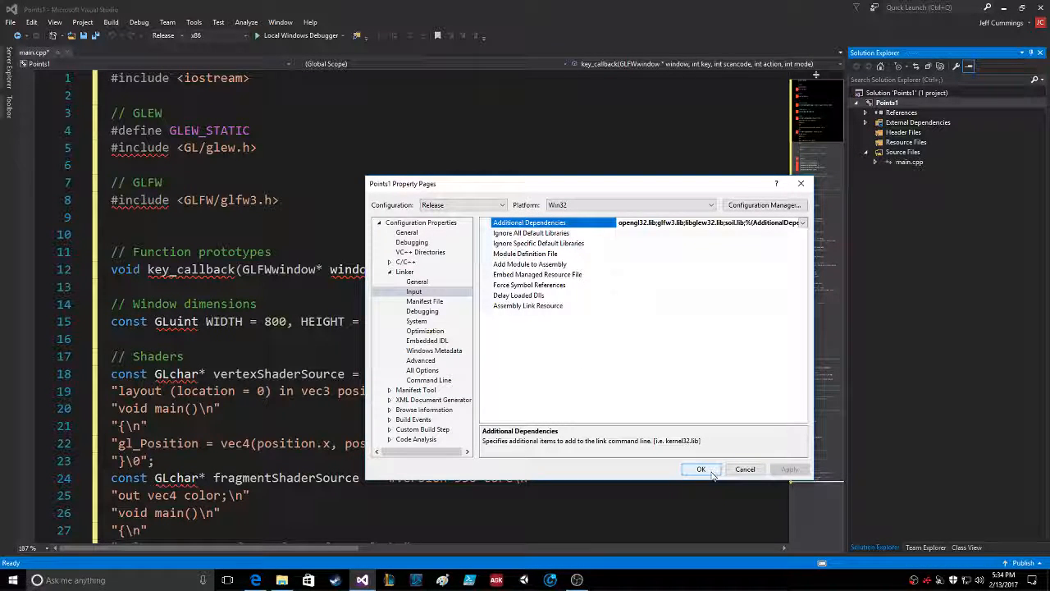
Save the property pages, build and run Points1, then close the LearnOpenGL test window.
{"action": "left_click", "coordinate": [701, 469]}
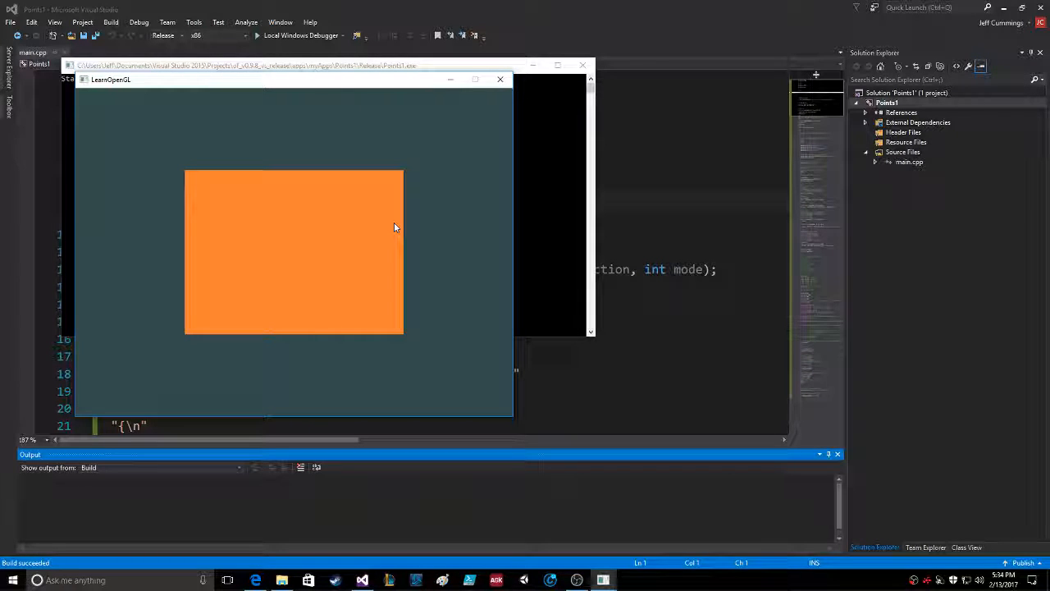
{"action": "left_click", "coordinate": [499, 79]}
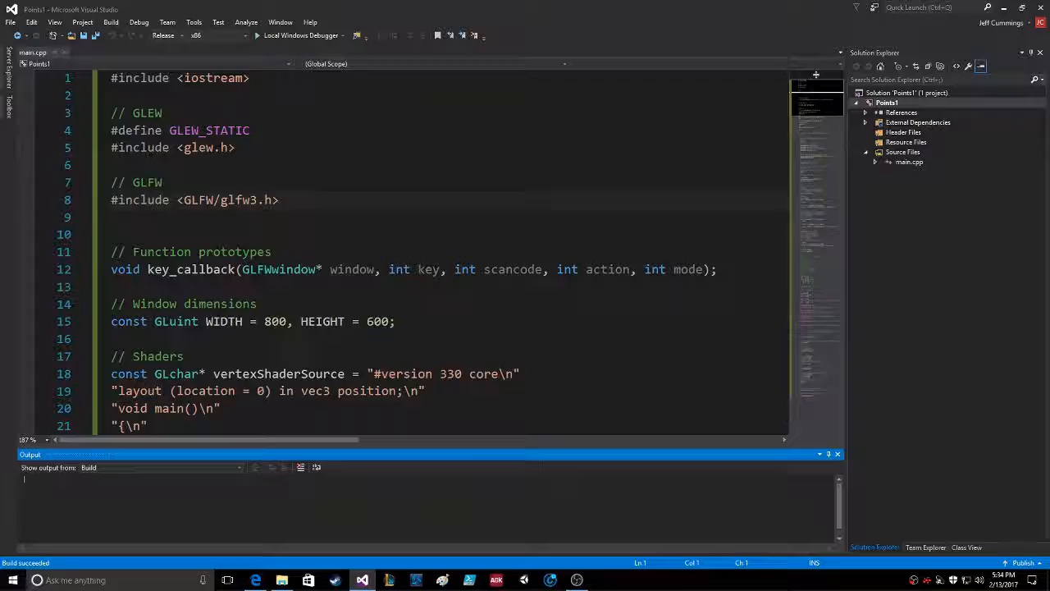
Delete the commented-out triangle vertices block from main.cpp and trigger a rebuild.
{"action": "scroll", "scroll_direction": "down", "scroll_amount": 3}
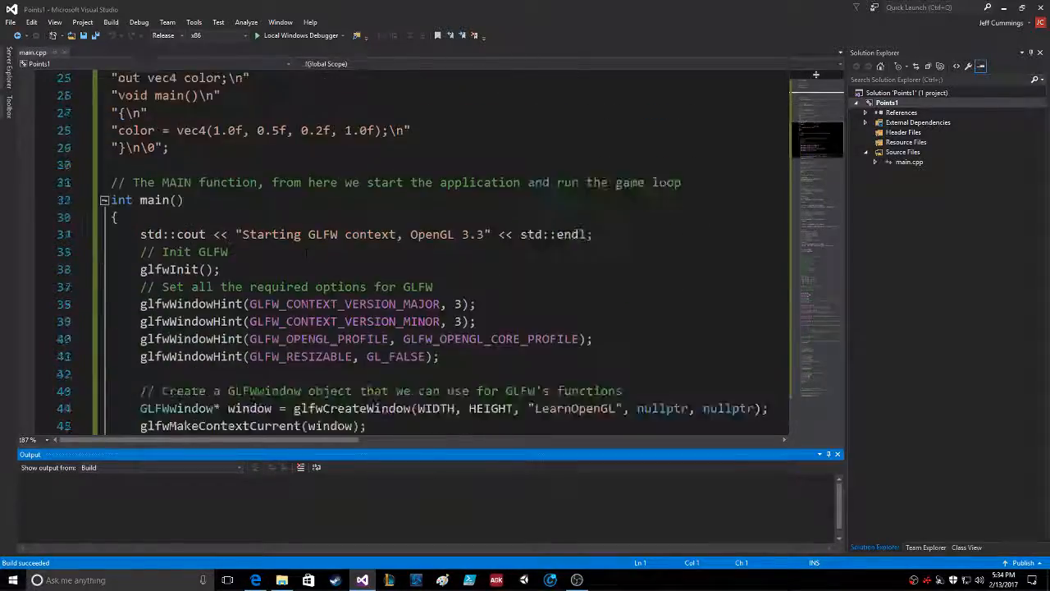
{"action": "scroll", "scroll_direction": "down", "scroll_amount": 3}
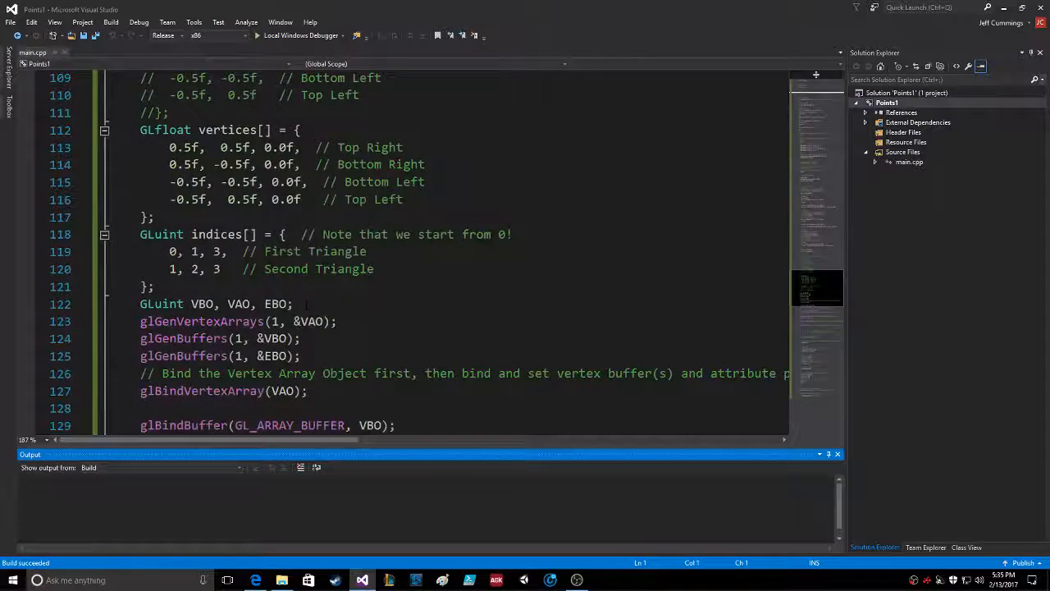
{"action": "scroll", "scroll_direction": "up", "scroll_amount": 3}
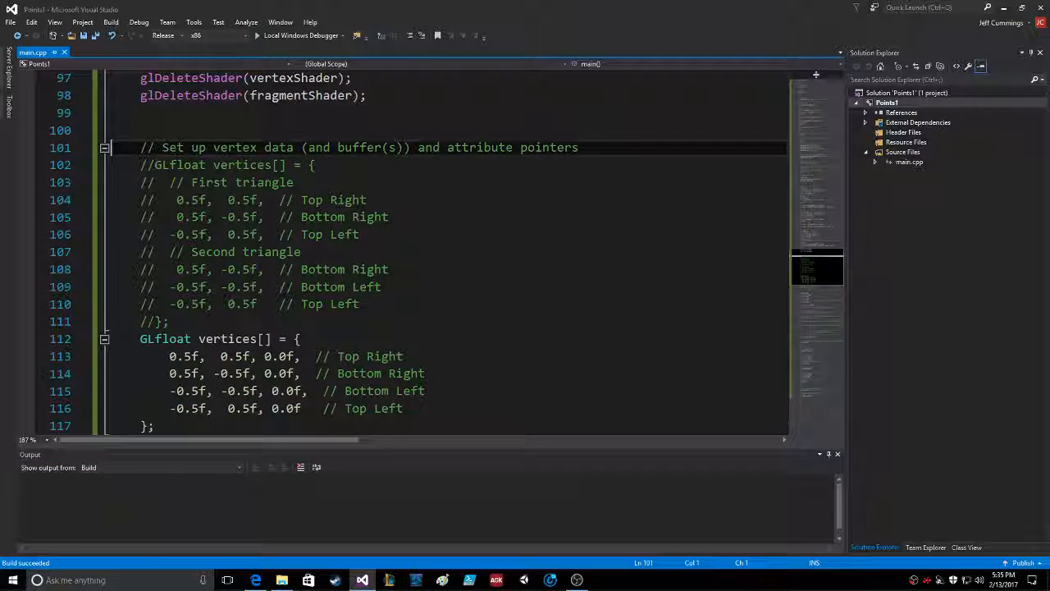
{"action": "left_click_drag", "start_coordinate": [141, 165], "coordinate": [358, 304]}
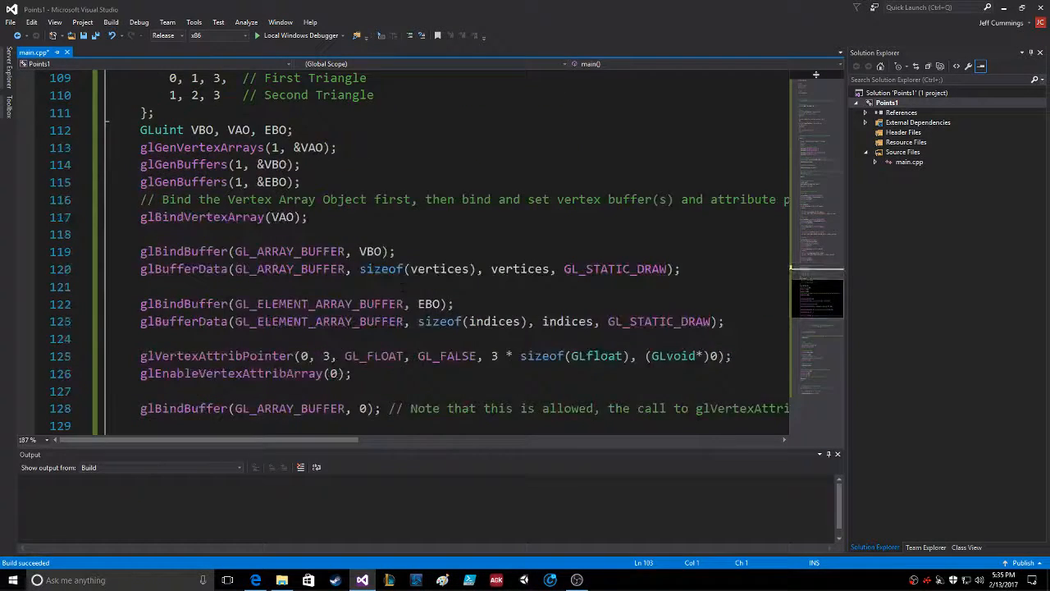
{"action": "scroll", "scroll_direction": "down", "scroll_amount": 3}
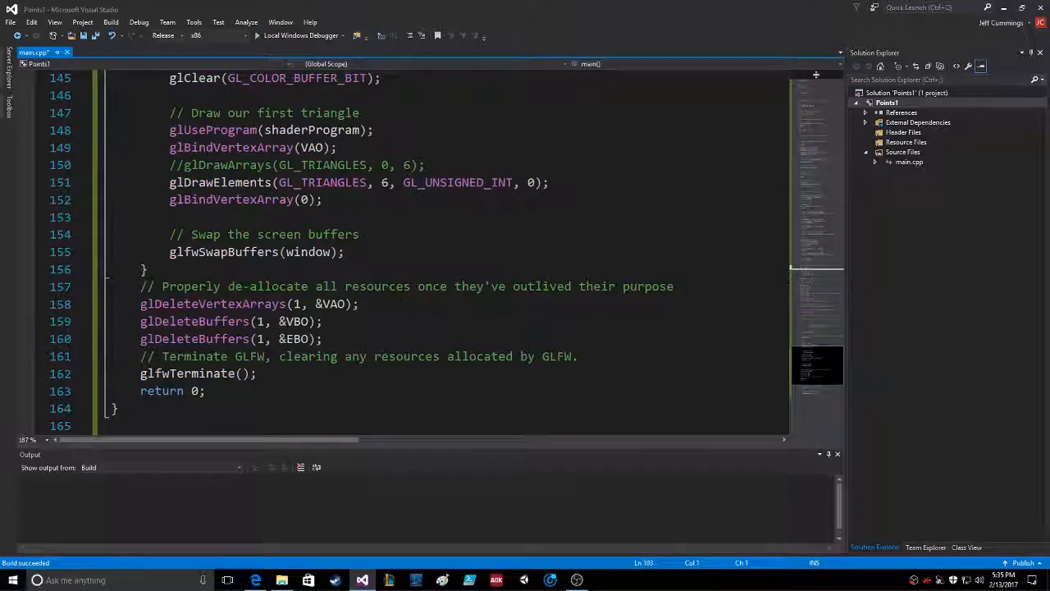
{"action": "scroll", "scroll_direction": "up", "scroll_amount": 3}
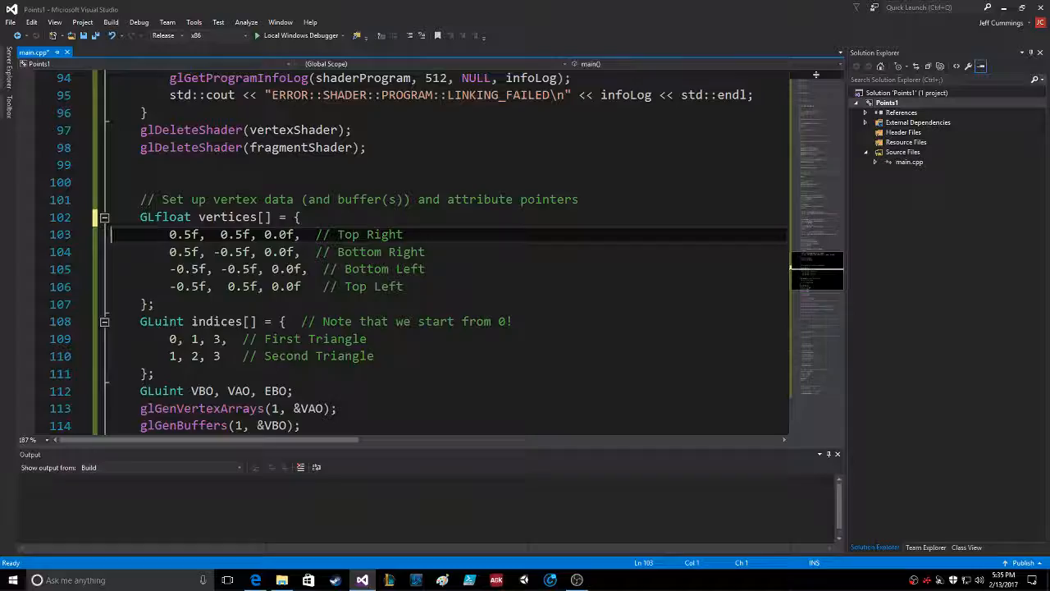
{"action": "scroll", "scroll_direction": "down", "scroll_amount": 3}
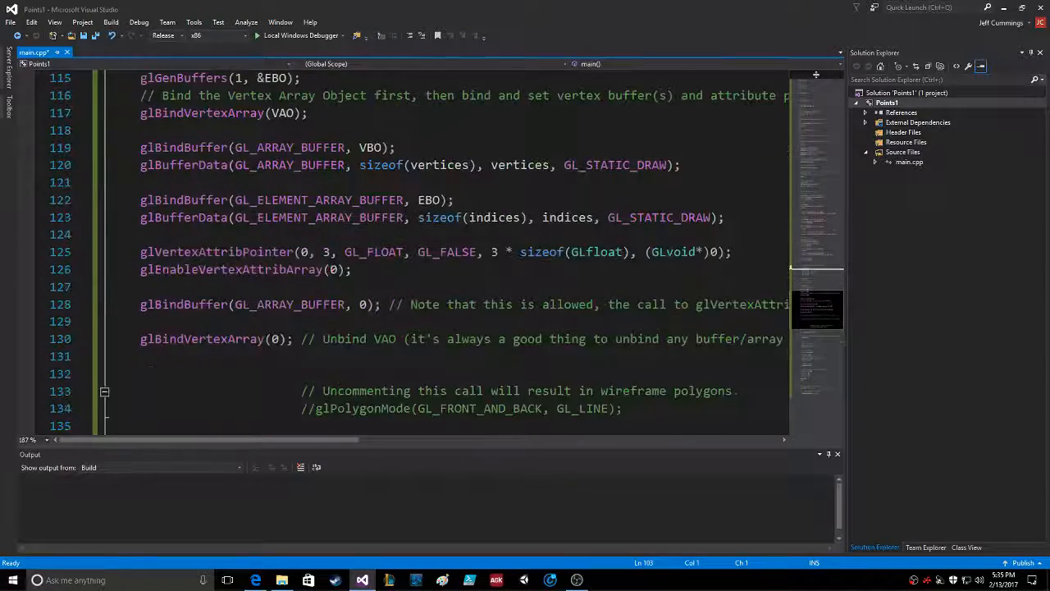
{"action": "scroll", "scroll_direction": "down", "scroll_amount": 3}
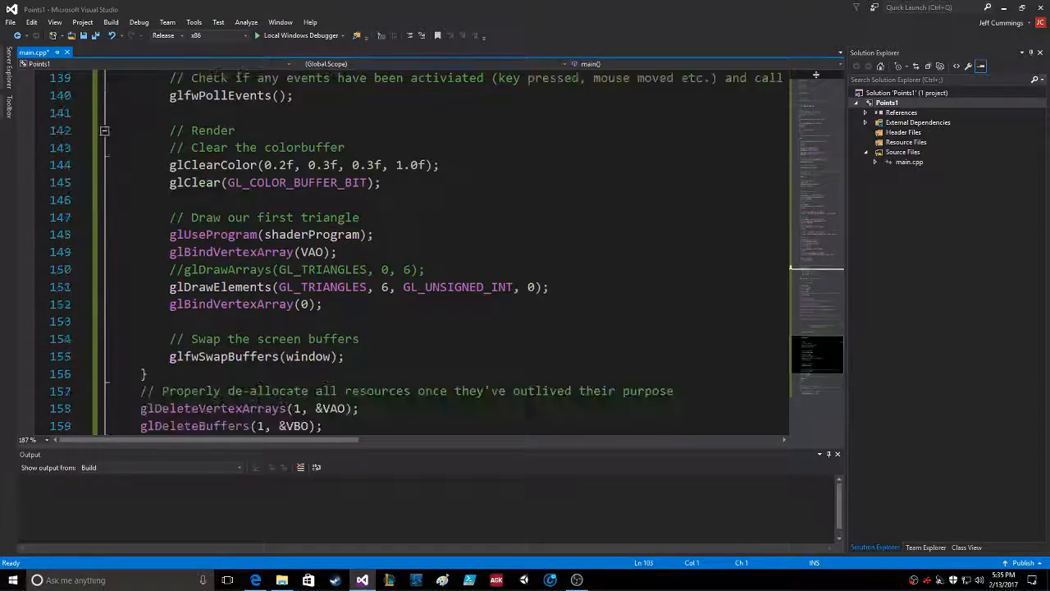
{"action": "scroll", "scroll_direction": "down", "scroll_amount": 3}
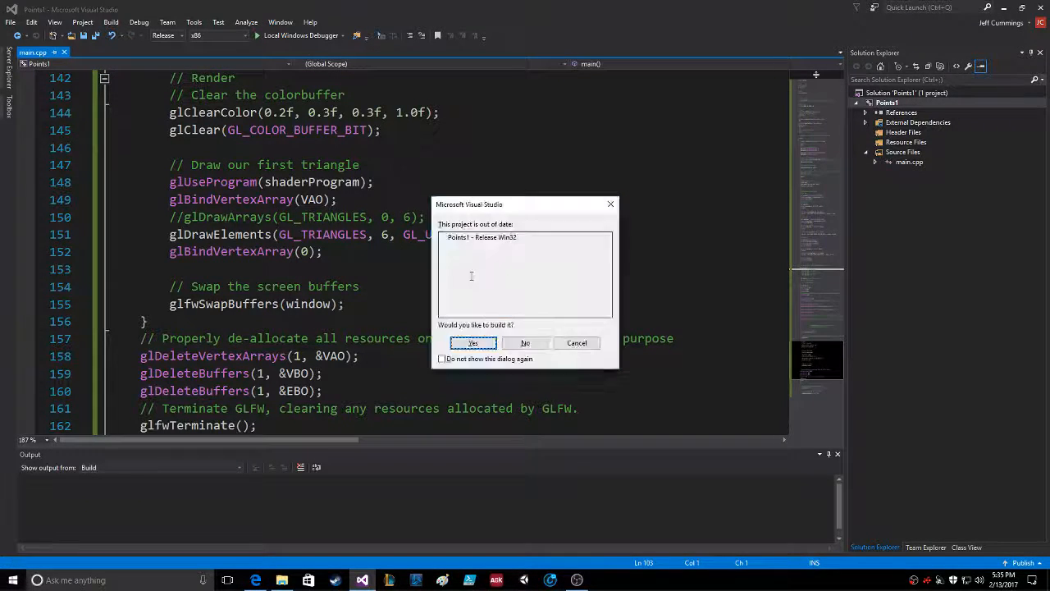
Rebuild the out-of-date project and switch Edge to the LearnOpenGL code viewer tab.
{"action": "left_click", "coordinate": [472, 343]}
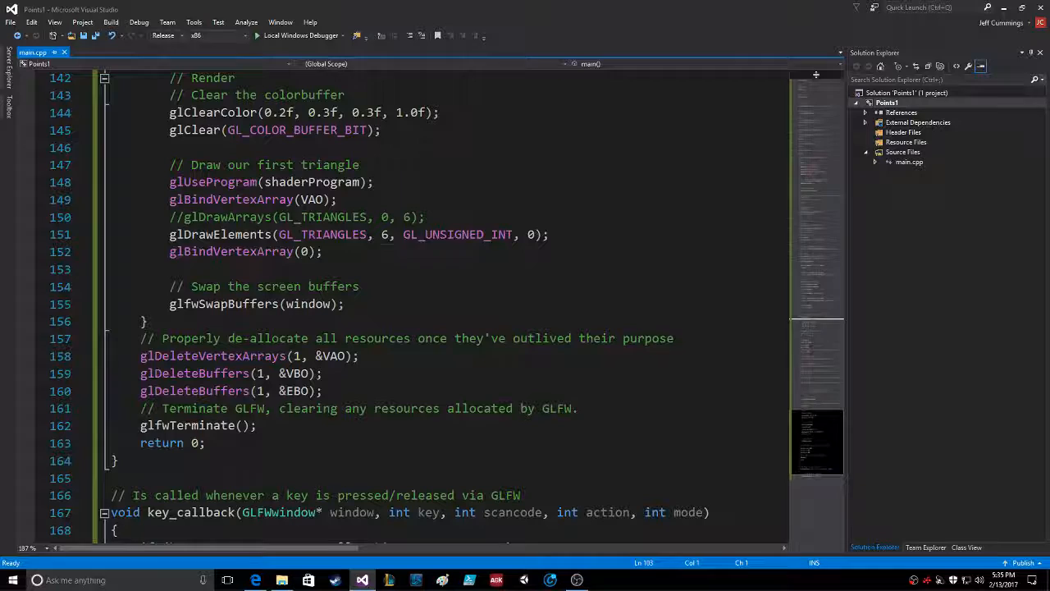
{"action": "double_click", "coordinate": [321, 235]}
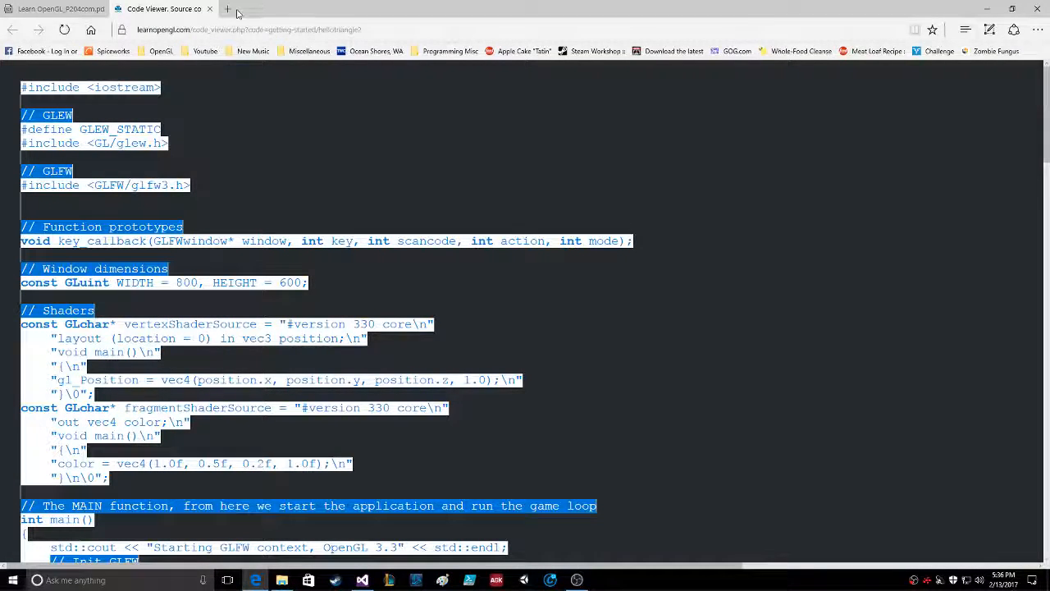
Search for gldrawelements in a new Edge tab.
{"action": "left_click", "coordinate": [226, 10]}
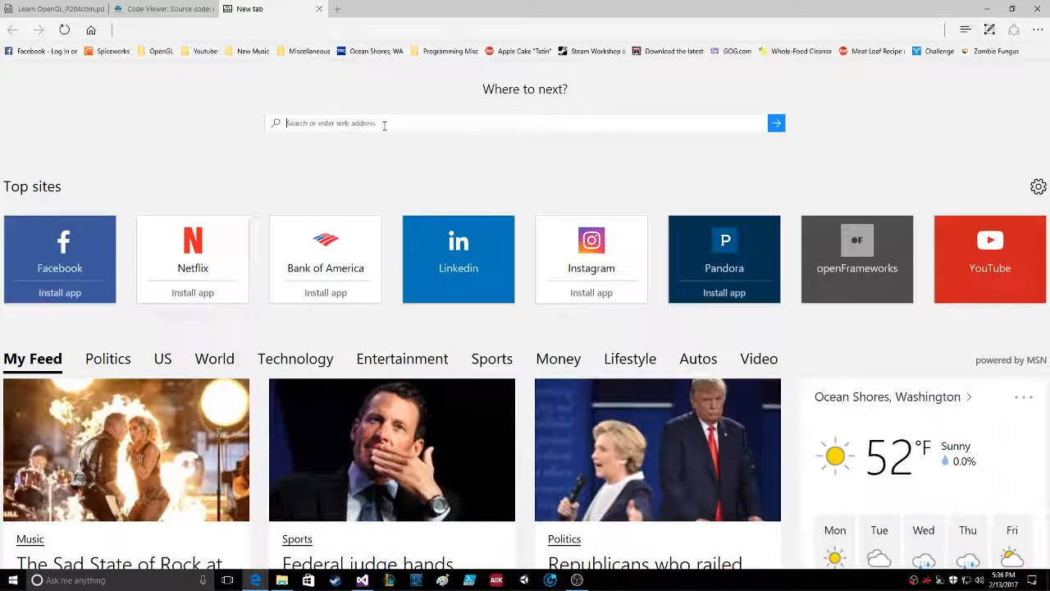
{"action": "type", "text": "glfw"}
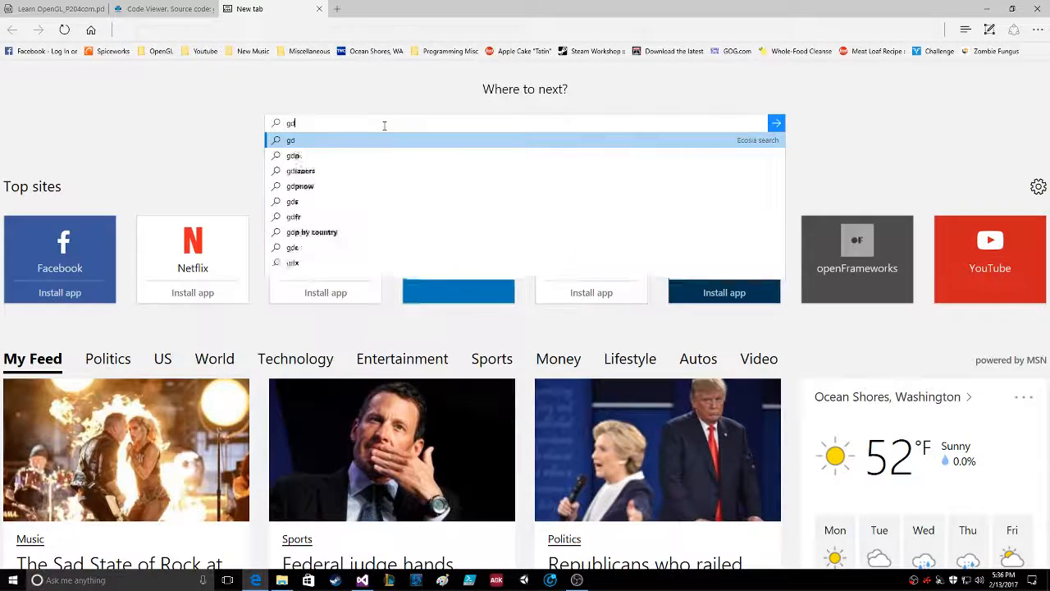
{"action": "type", "text": "ldrawelements"}
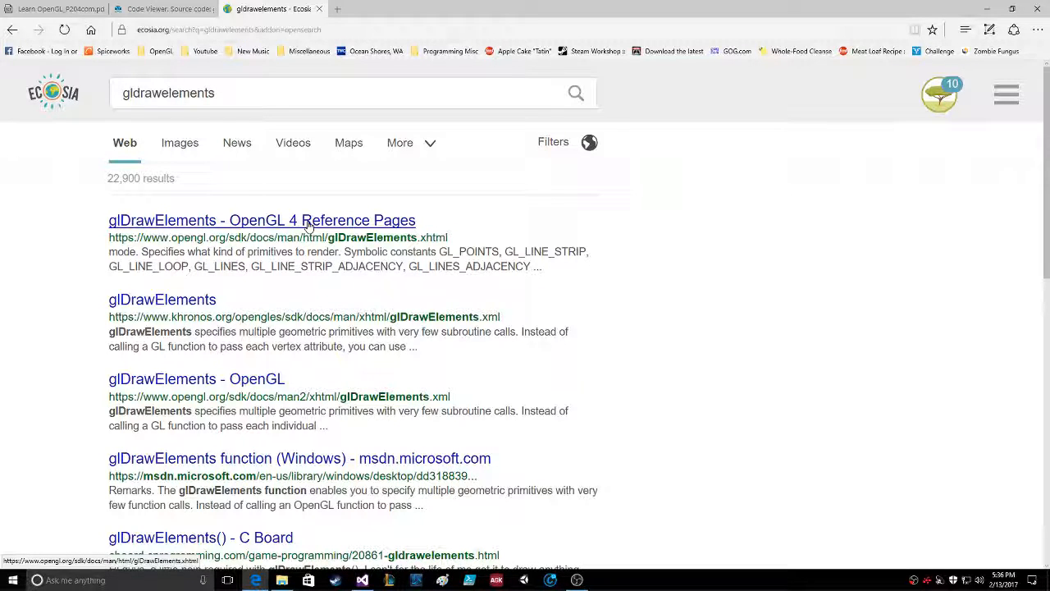
Consult the glDrawElements reference page, then select GL_TRIANGLES in main.cpp's draw call.
{"action": "left_click", "coordinate": [261, 220]}
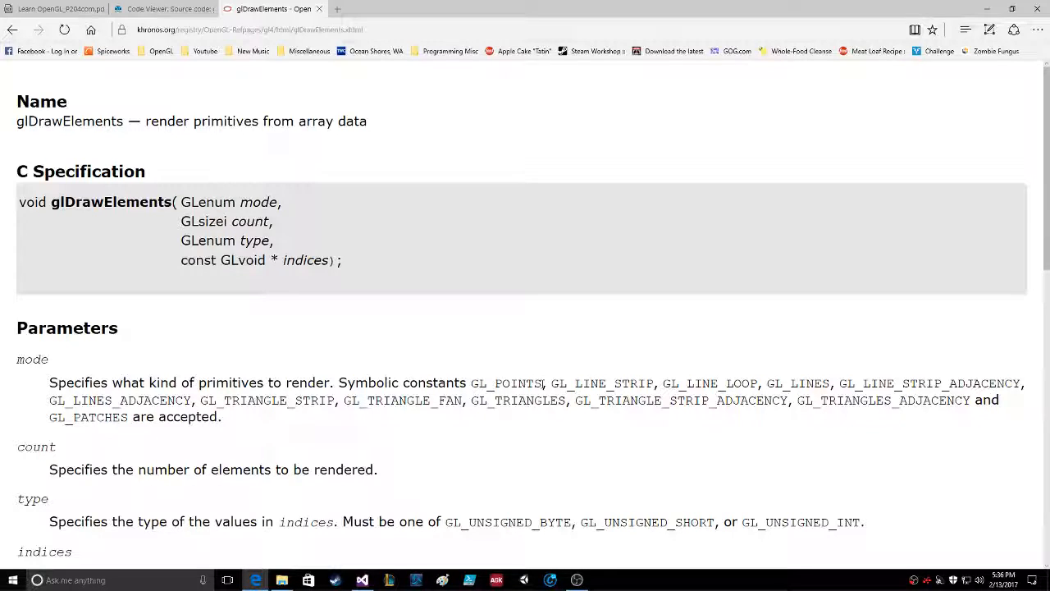
{"action": "double_click", "coordinate": [505, 384]}
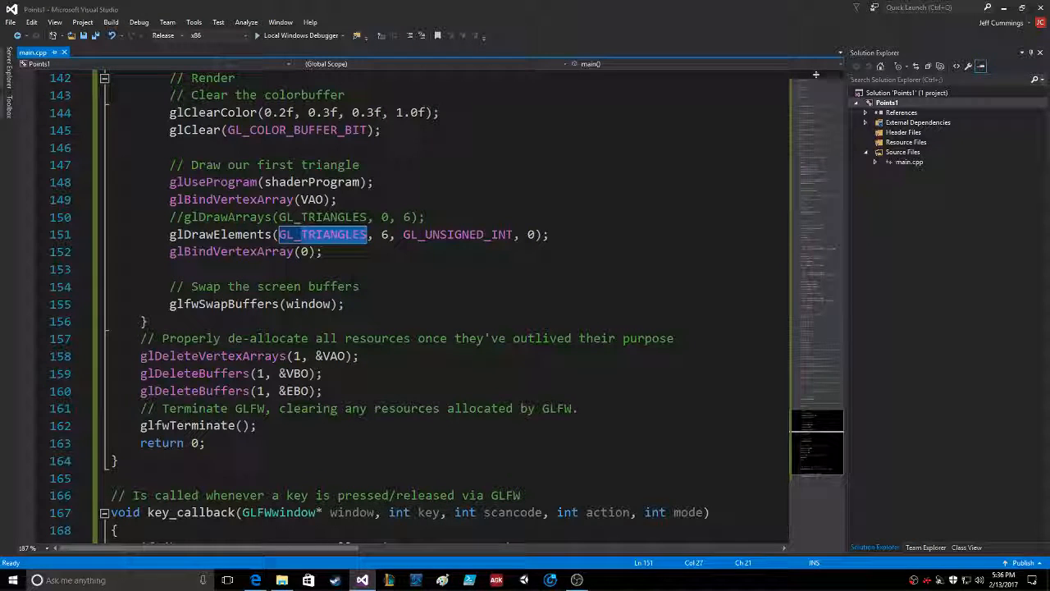
Change glDrawElements to GL_POINTS, comment the line out and leave a blank line above it.
{"action": "type", "text": "GL_POIN"}
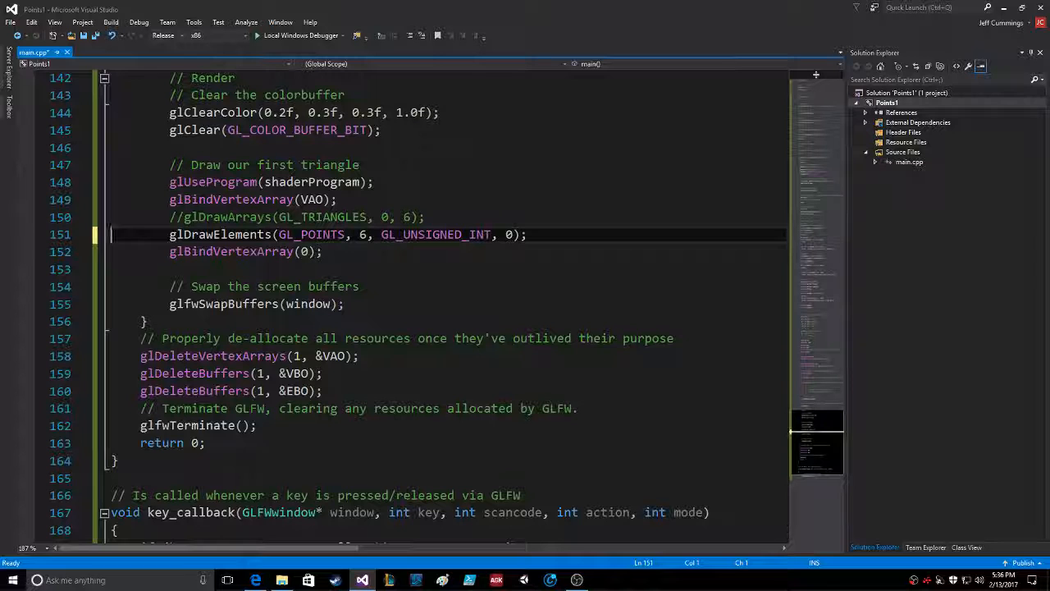
{"action": "double_click", "coordinate": [220, 233]}
{"action": "type", "text": "//"}
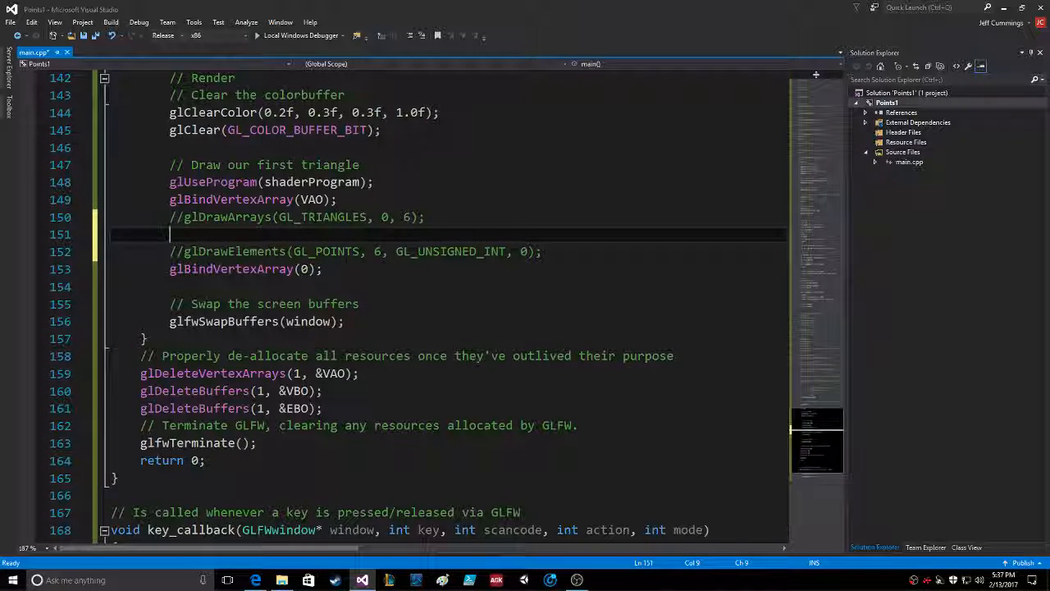
Add glDrawArrays(GL_POINTS, 0, 6); on the blank line using IntelliSense completion.
{"action": "type", "text": "glDr"}
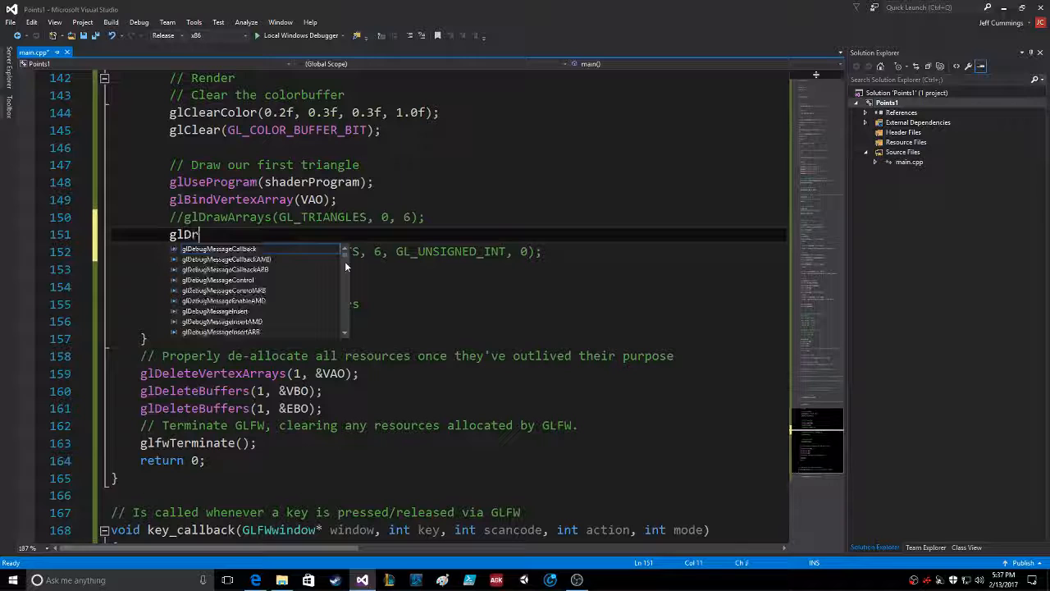
{"action": "type", "text": "aw"}
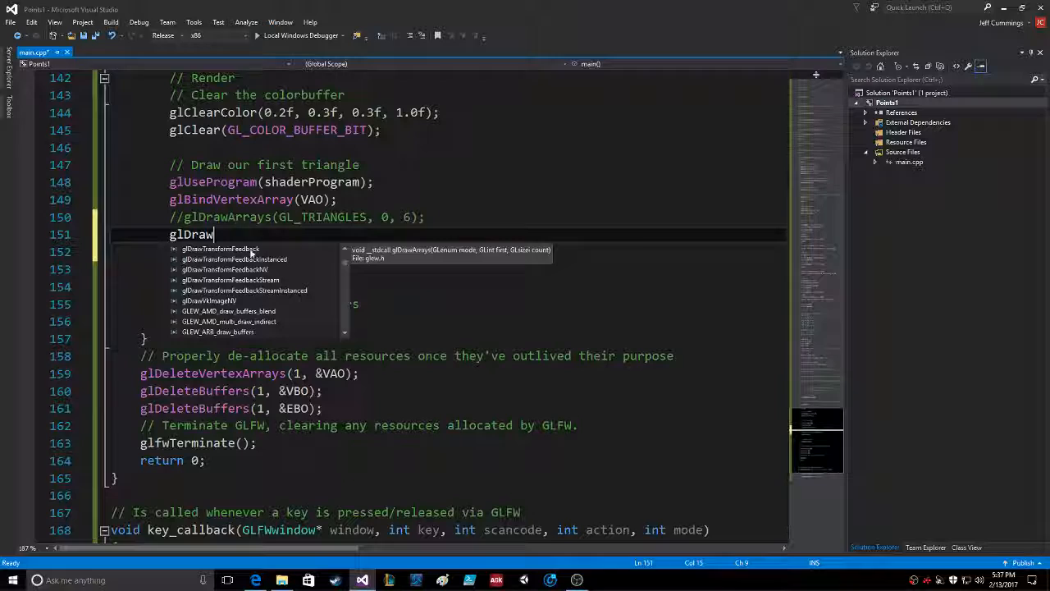
{"action": "type", "text": "Arrays(G"}
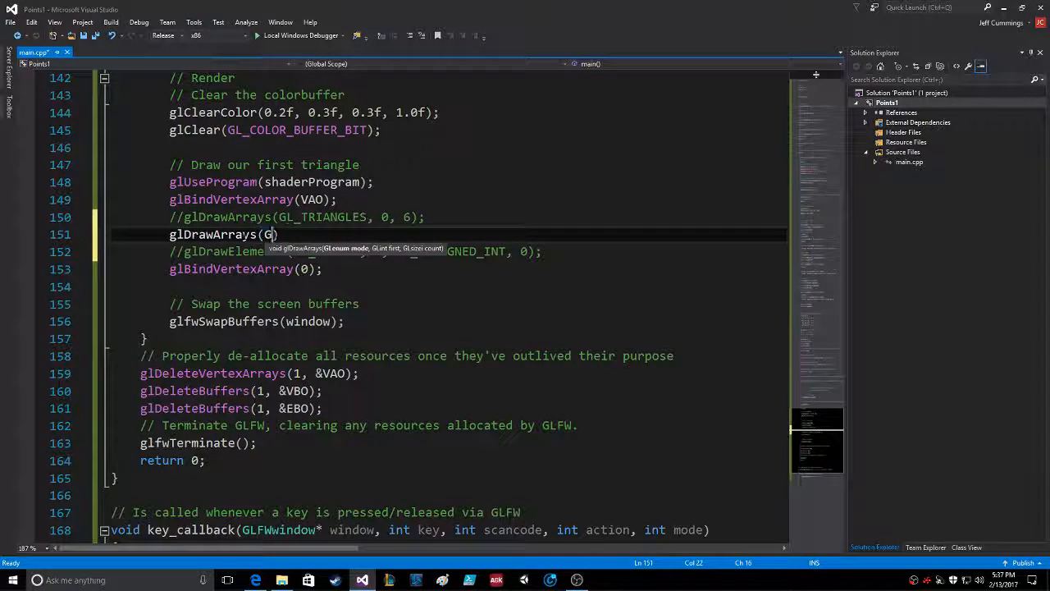
{"action": "type", "text": "L_POINTS"}
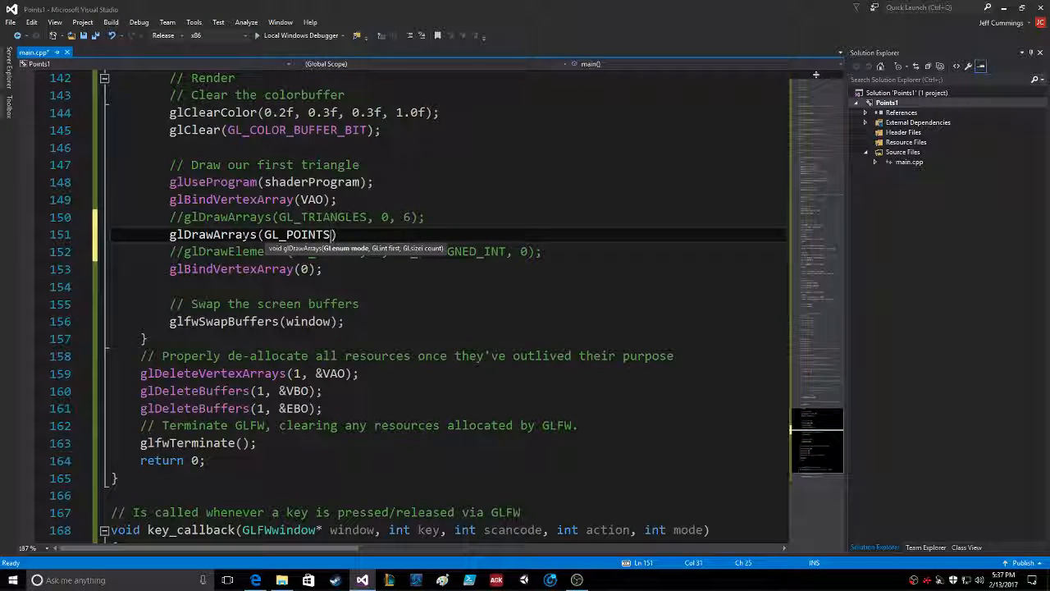
{"action": "type", "text": ","}
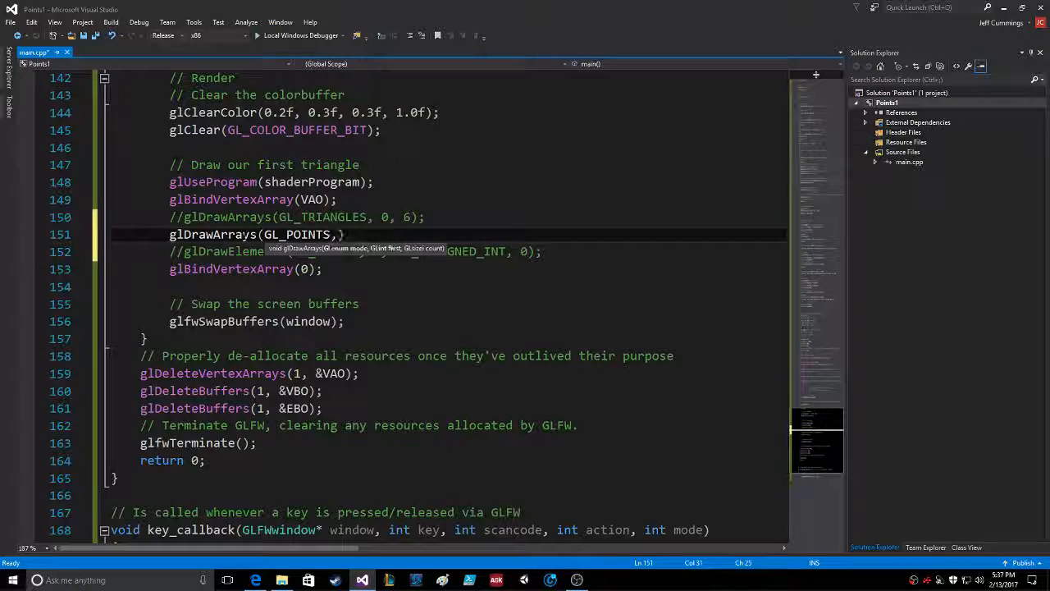
{"action": "type", "text": "0,"}
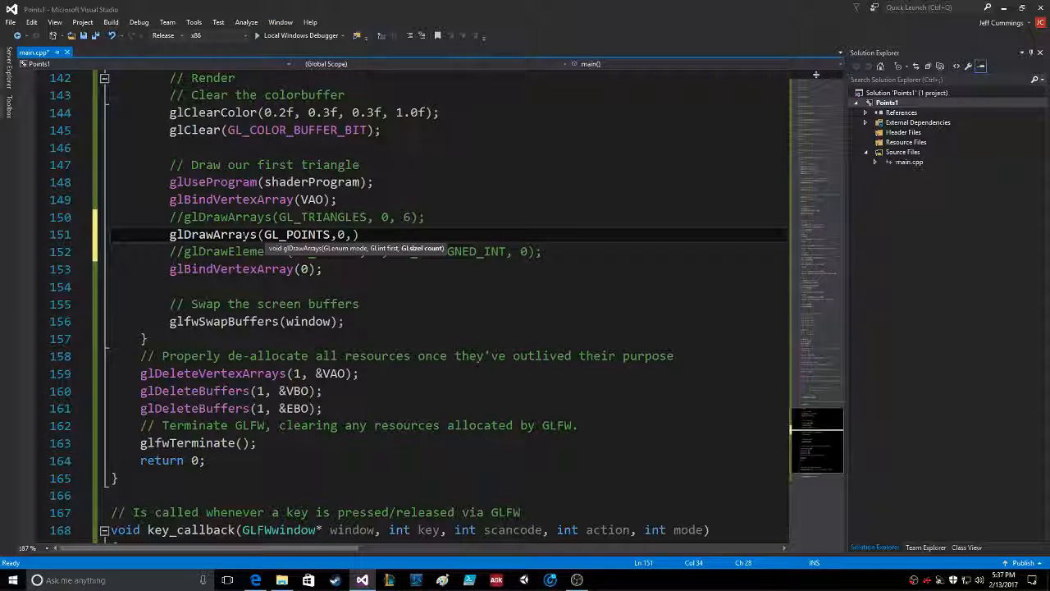
{"action": "type", "text": "6"}
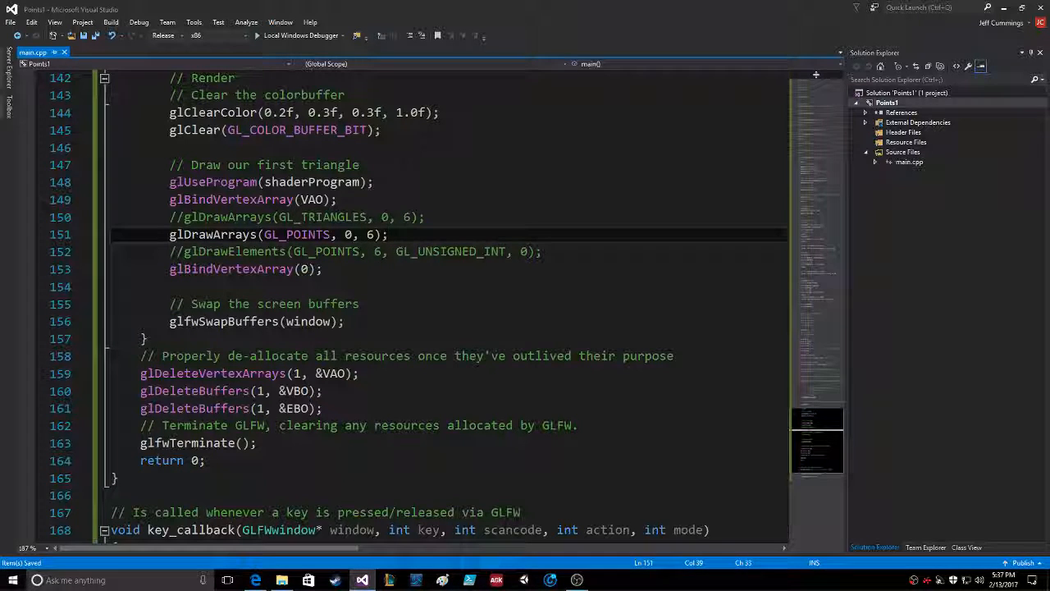
Build and run Points1, which shows only an empty teal window.
{"action": "key", "text": "F7"}
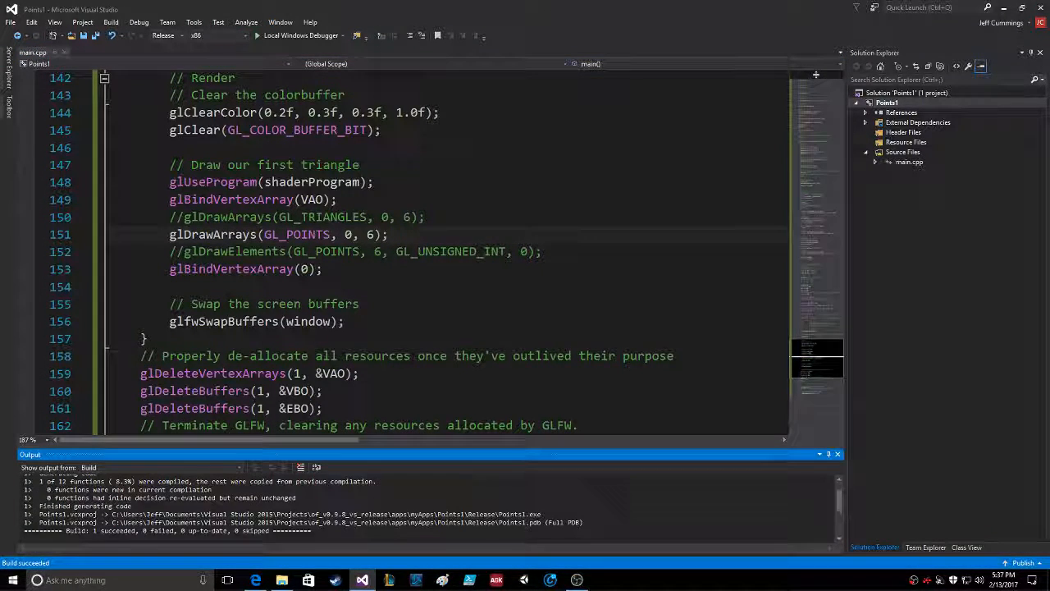
{"action": "left_click", "coordinate": [256, 36]}
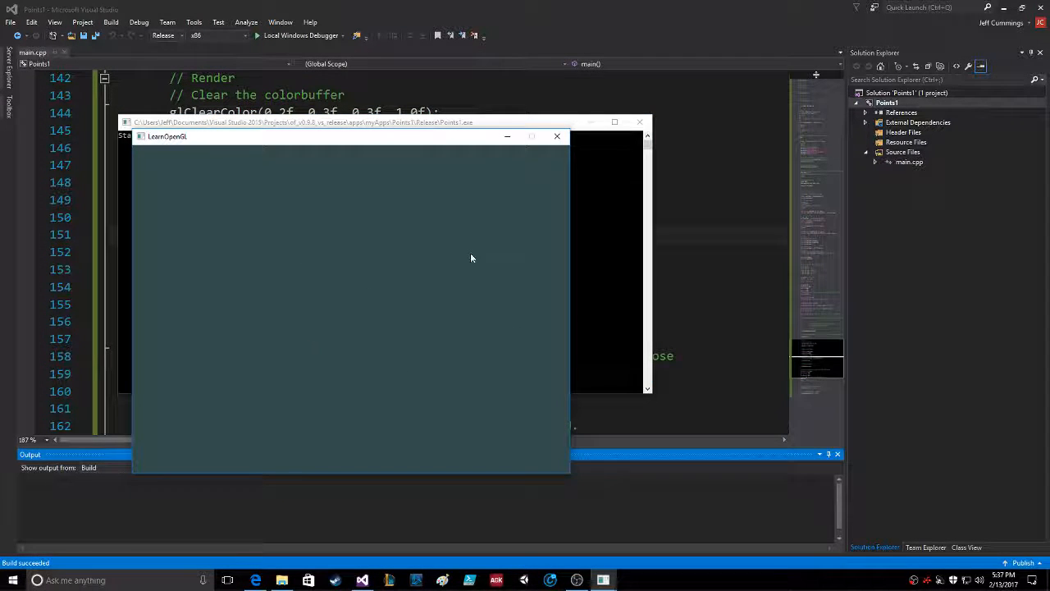
{"action": "mouse_move", "coordinate": [361, 331]}
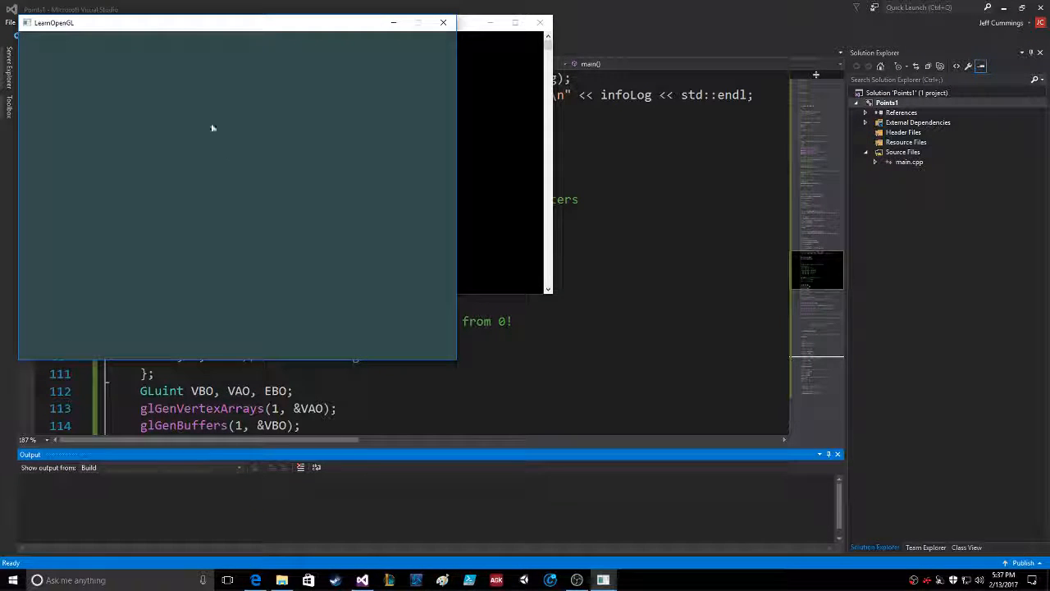
{"action": "mouse_move", "coordinate": [390, 263]}
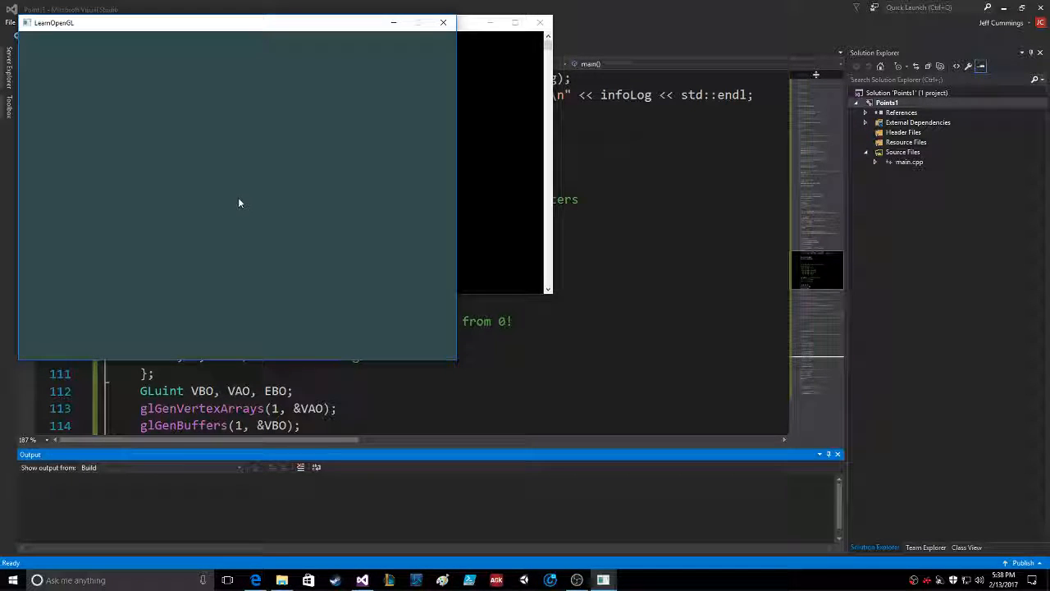
{"action": "mouse_move", "coordinate": [395, 137]}
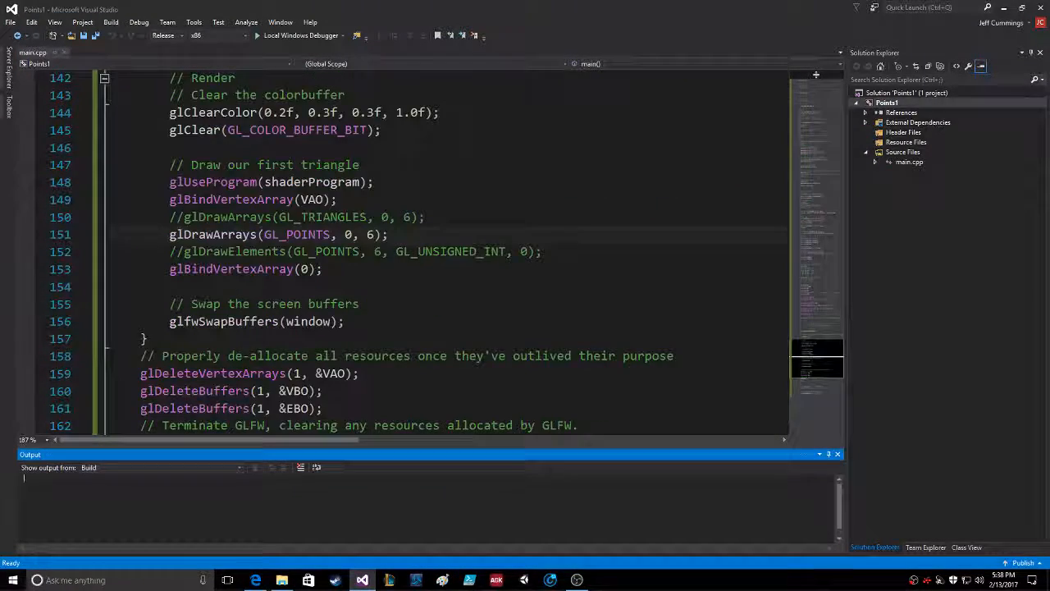
Run Points1 again with Local Windows Debugger and close the still-empty teal window.
{"action": "left_click", "coordinate": [369, 233]}
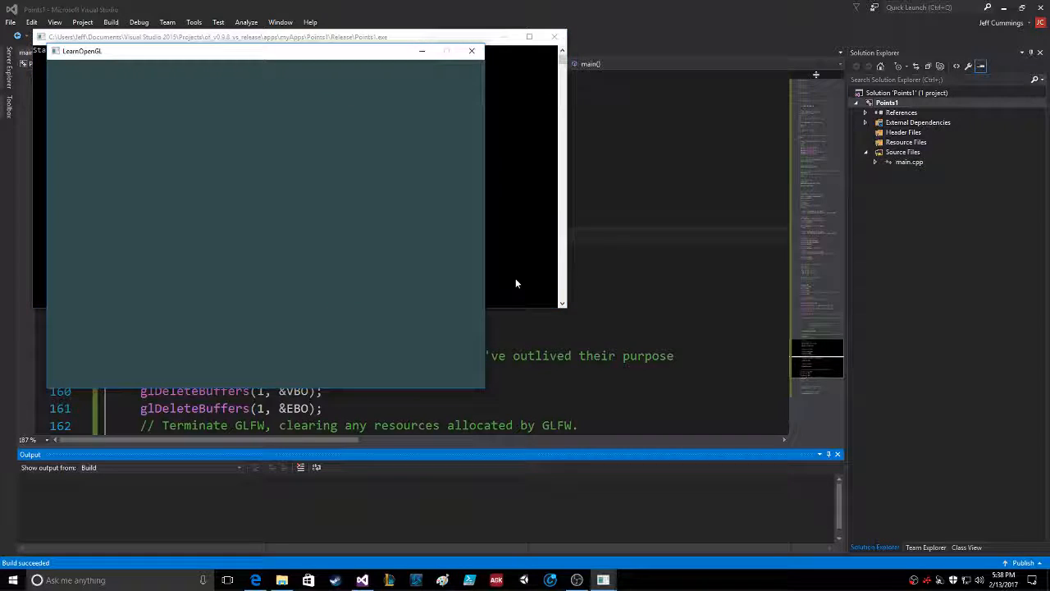
{"action": "left_click", "coordinate": [472, 51]}
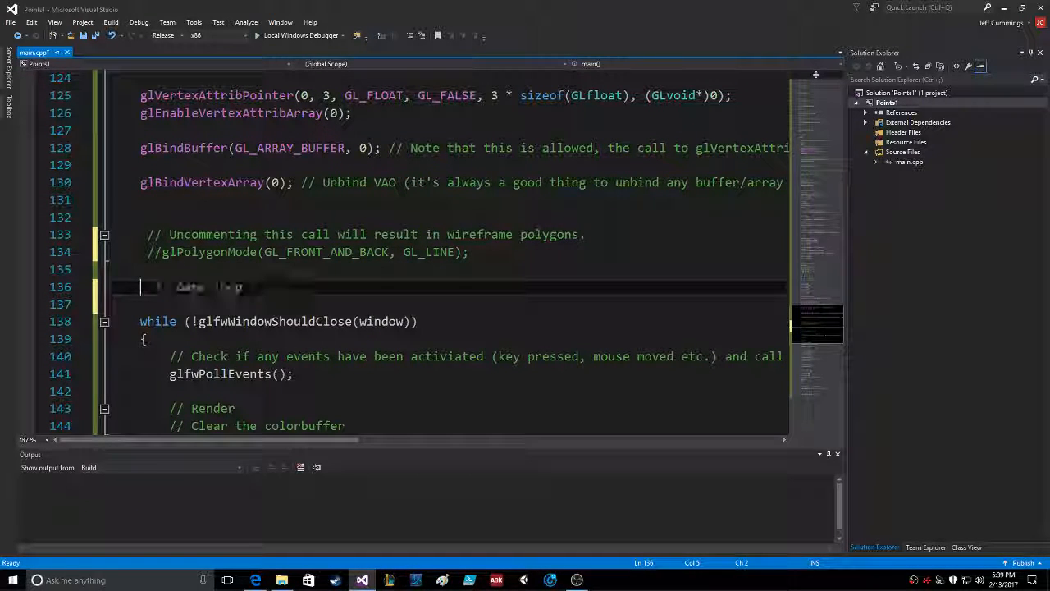
Add a // Game loop comment and glPointSize(5.0f); above the while loop.
{"action": "type", "text": "// Game loop"}
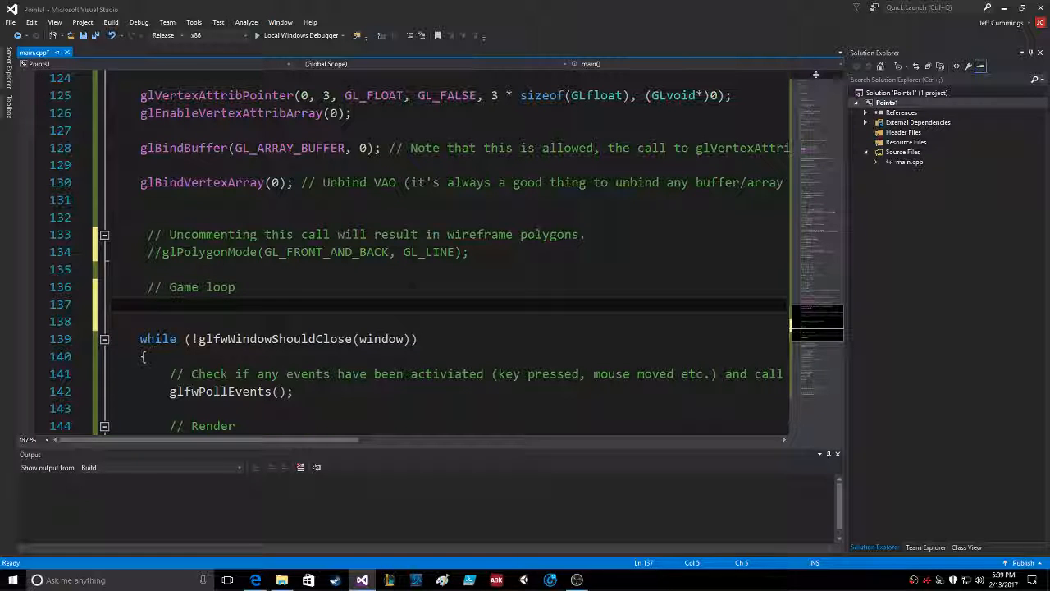
{"action": "type", "text": "glPoints"}
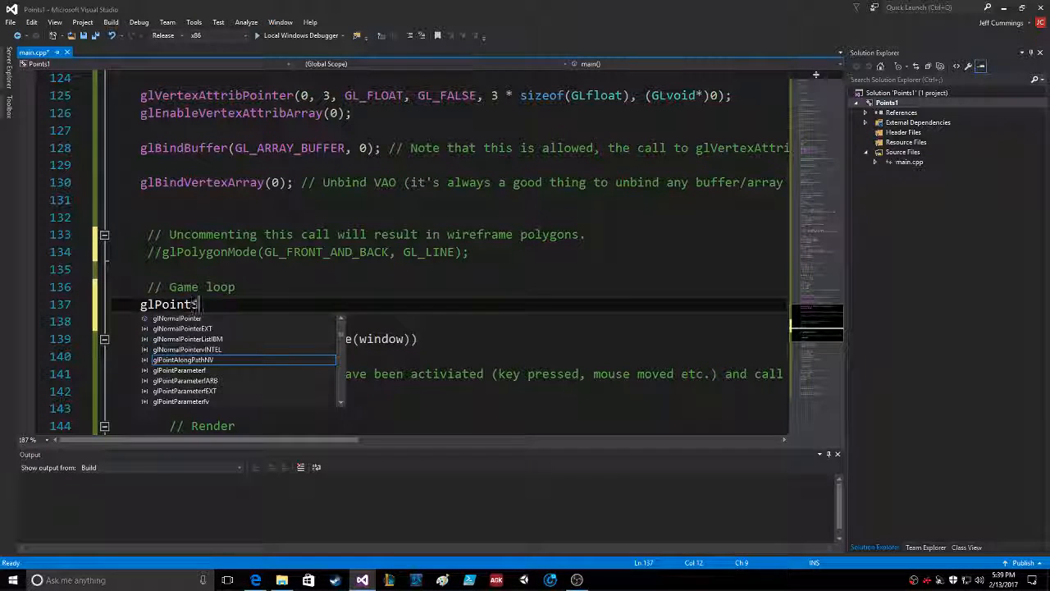
{"action": "type", "text": "Size("}
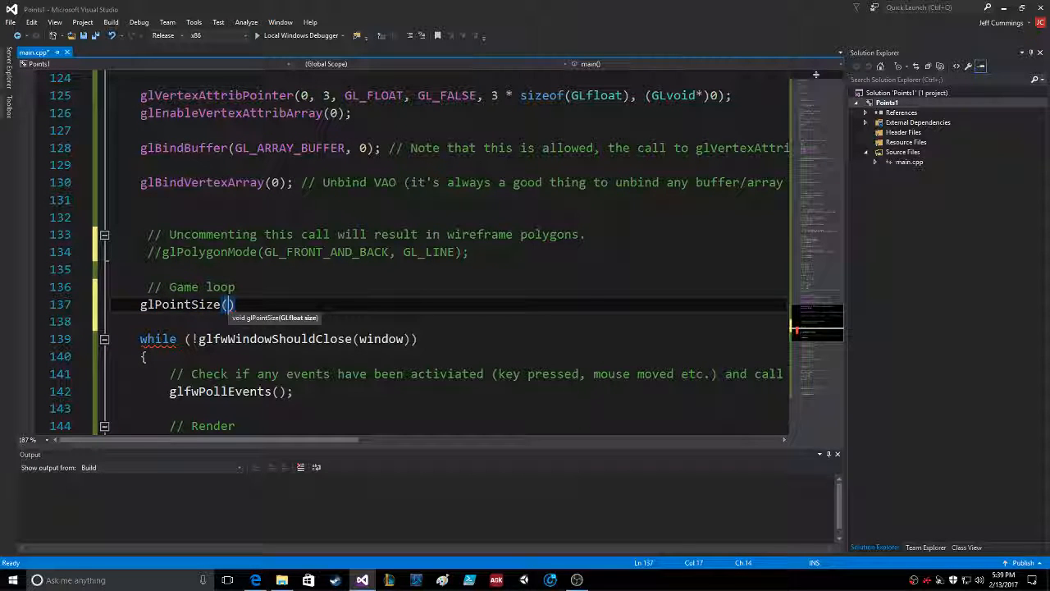
{"action": "type", "text": "5"}
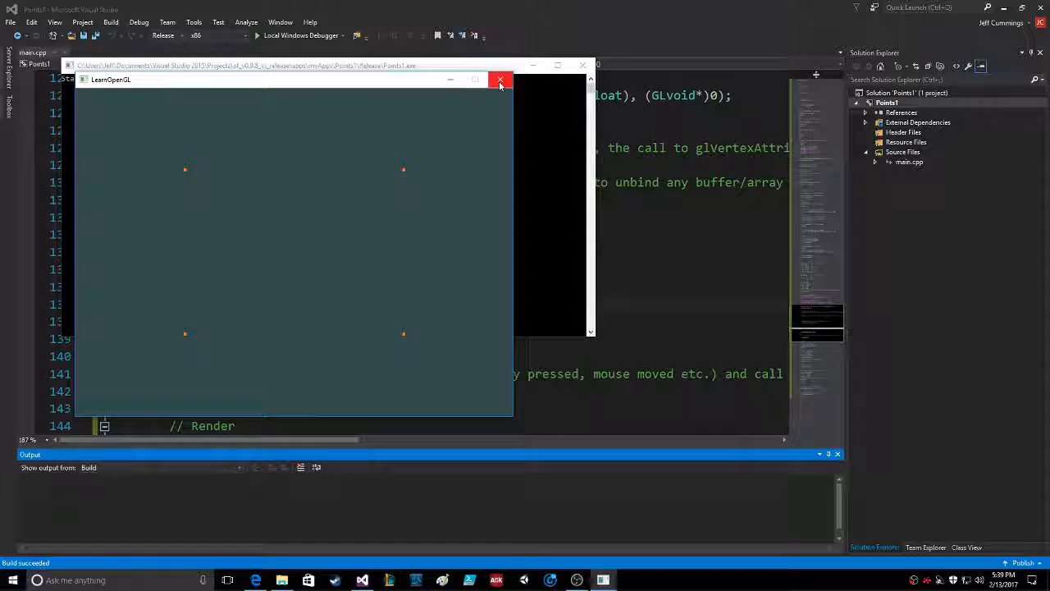
{"action": "mouse_move", "coordinate": [499, 80]}
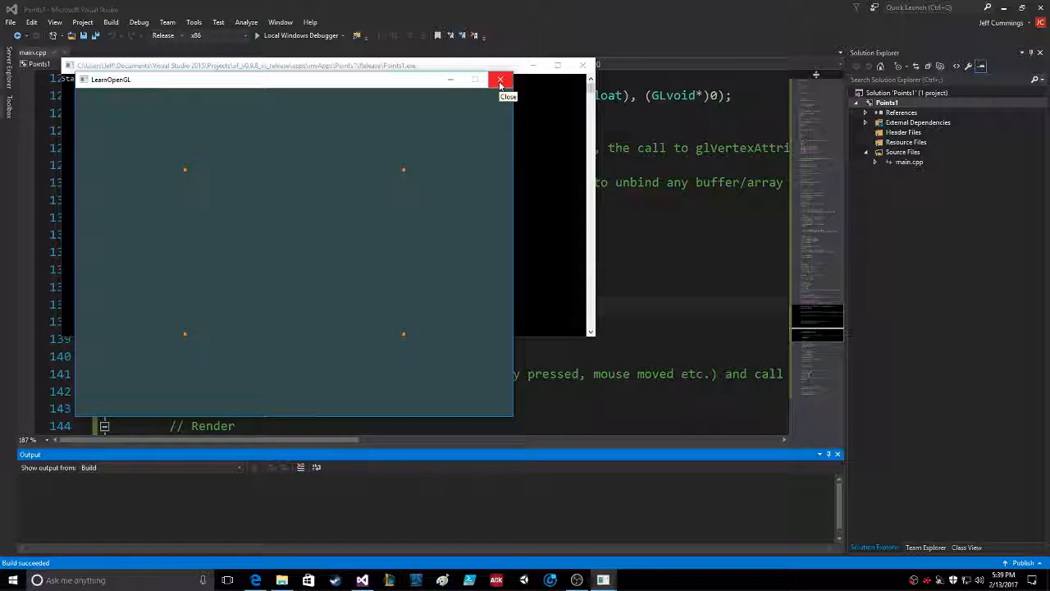
Close the LearnOpenGL window showing the four orange points.
{"action": "left_click", "coordinate": [500, 79]}
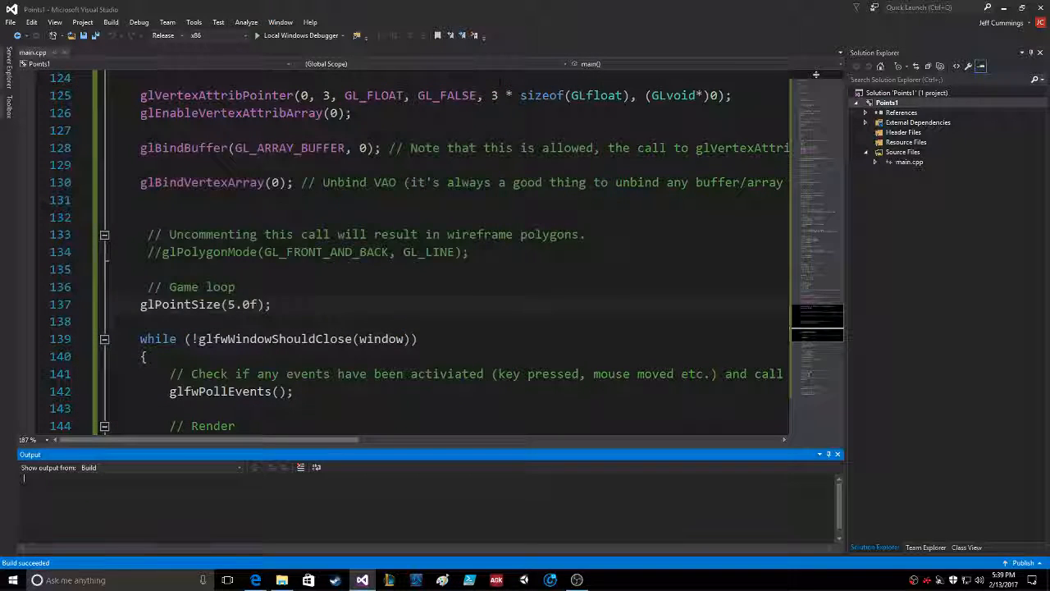